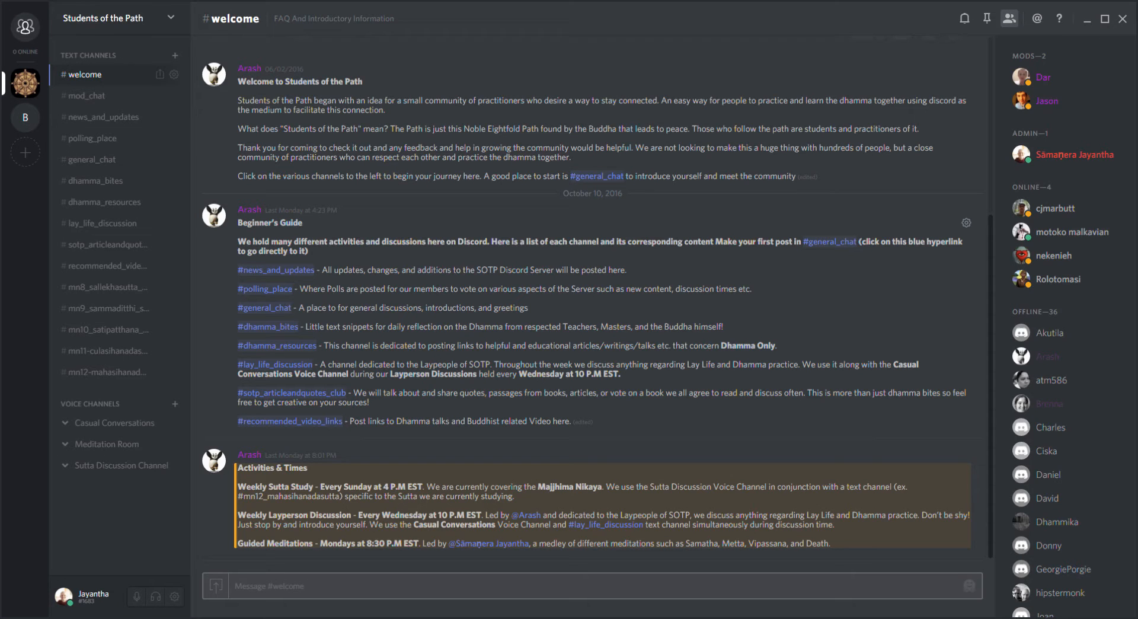
pyautogui.moveTo(355, 236)
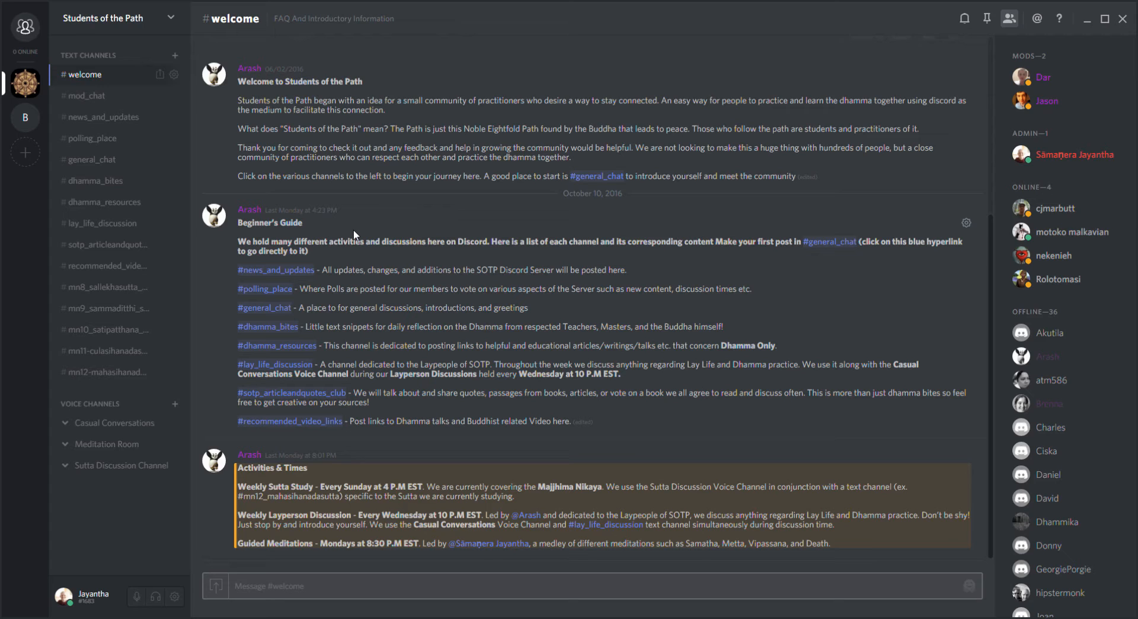
pyautogui.moveTo(398, 231)
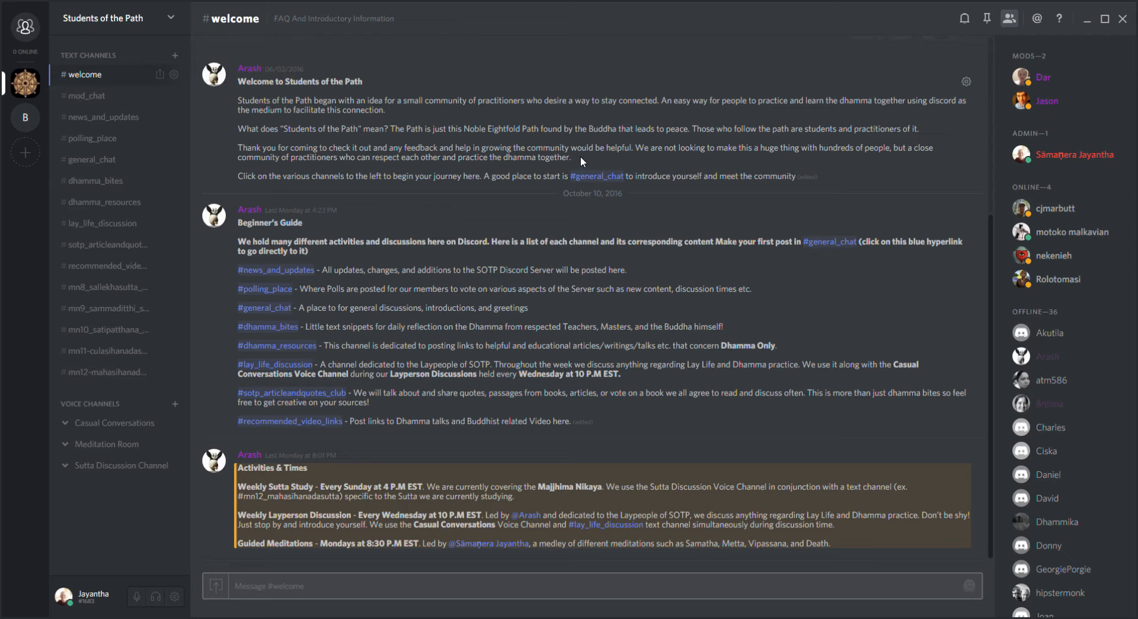
pyautogui.moveTo(983, 178)
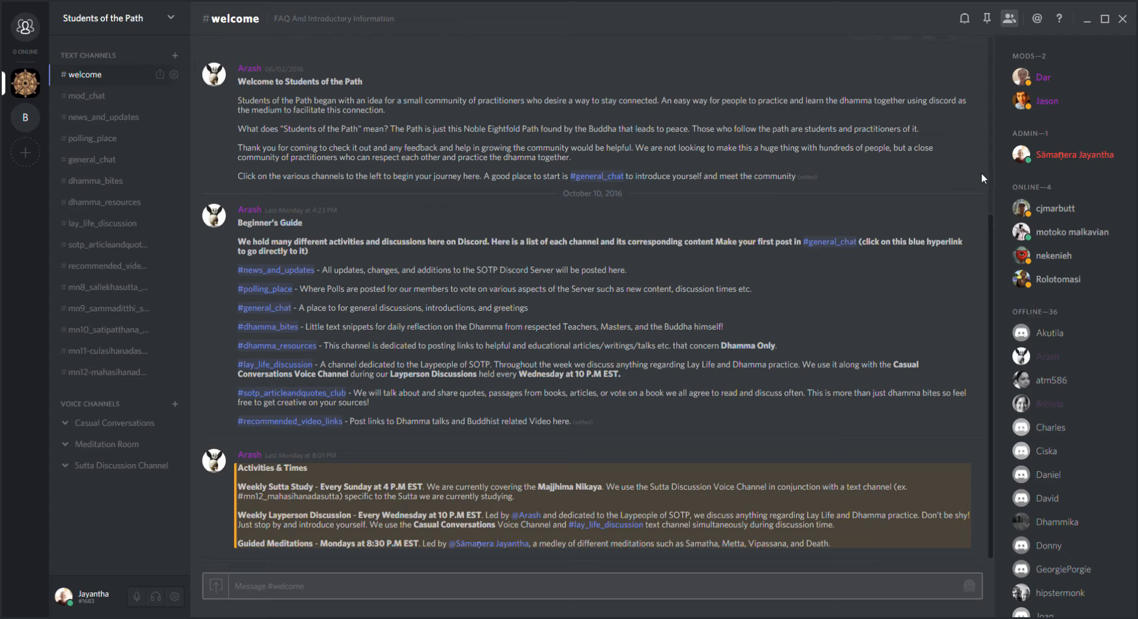
pyautogui.moveTo(977, 171)
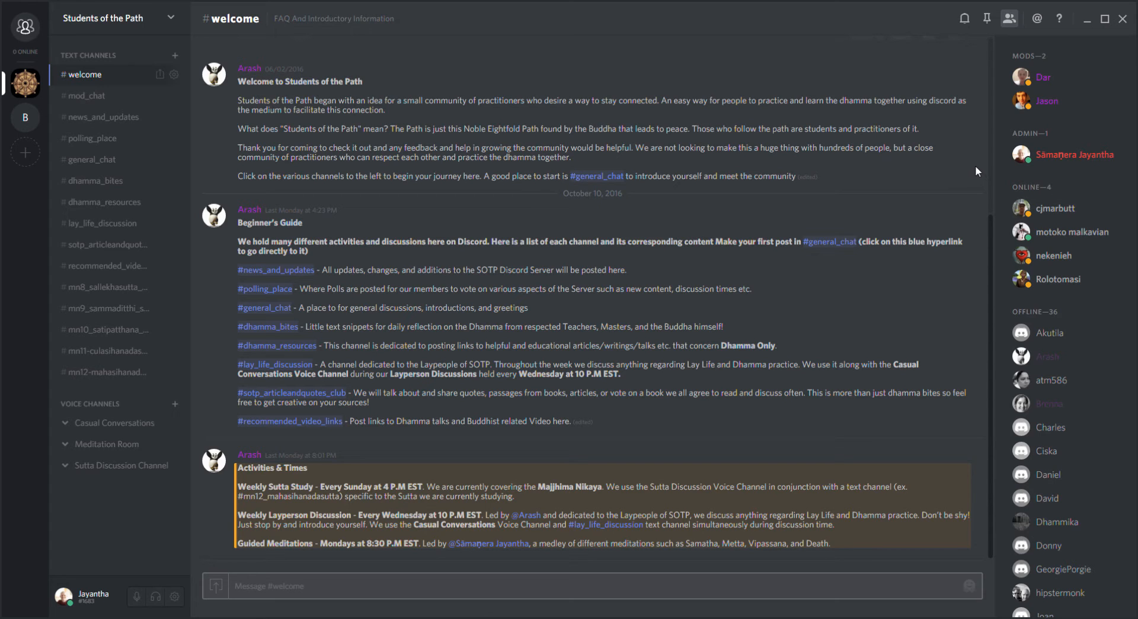
pyautogui.moveTo(374, 118)
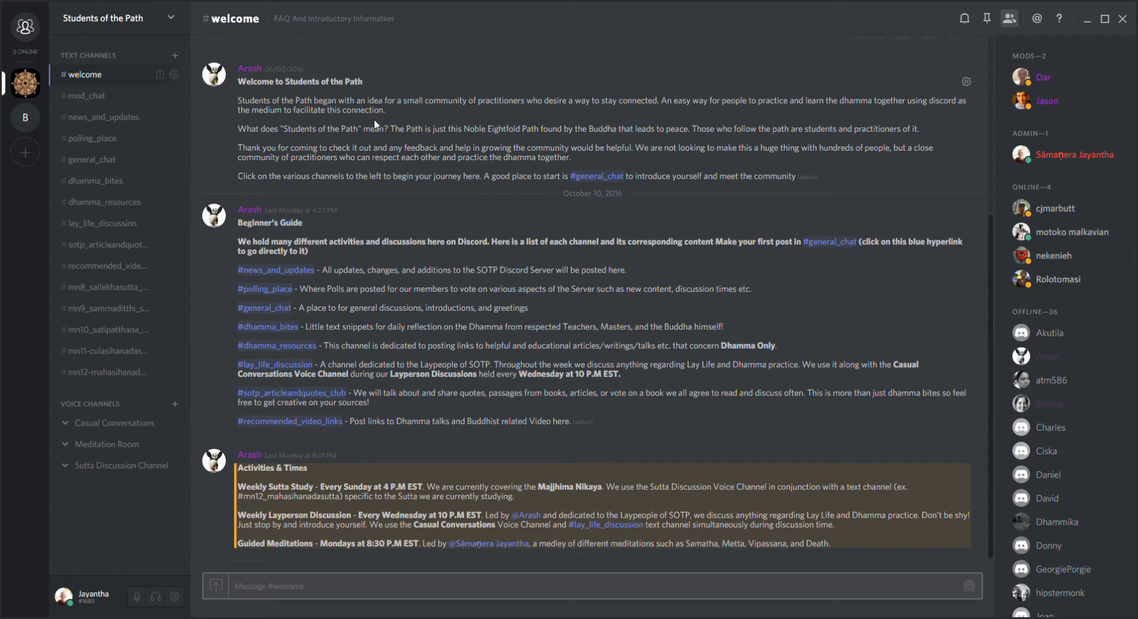
pyautogui.moveTo(1078, 72)
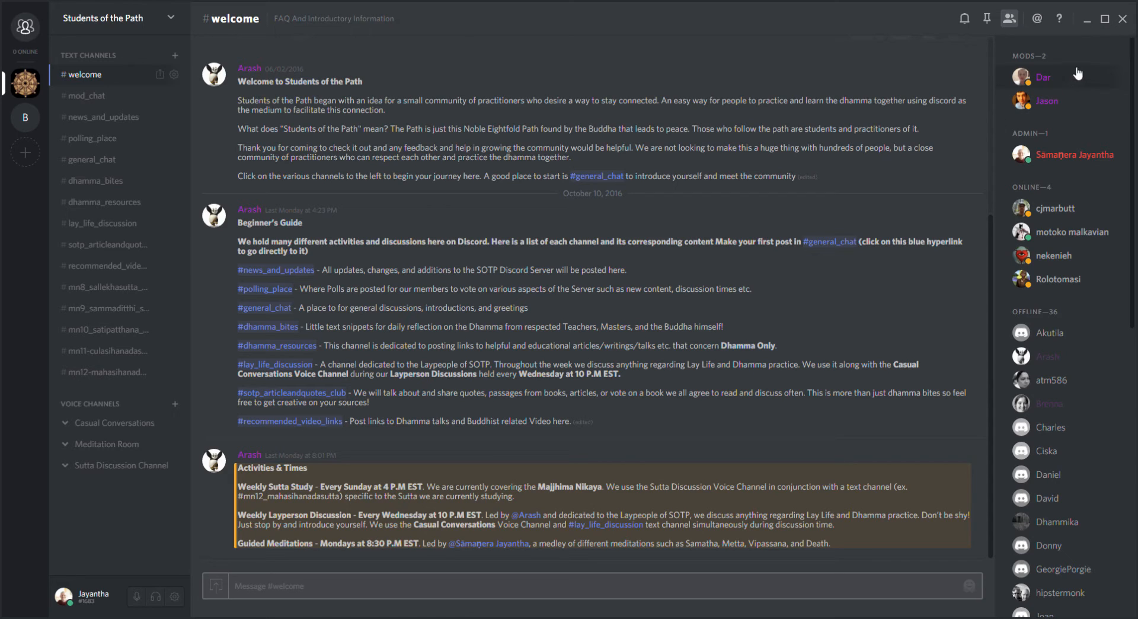
pyautogui.moveTo(1057, 66)
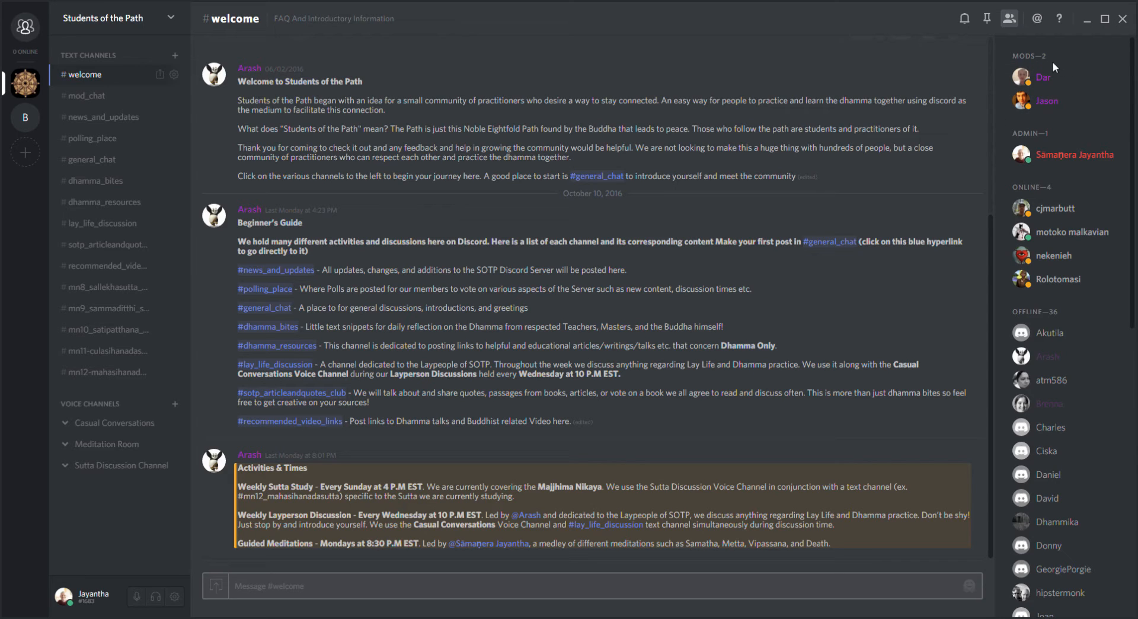
pyautogui.moveTo(1060, 143)
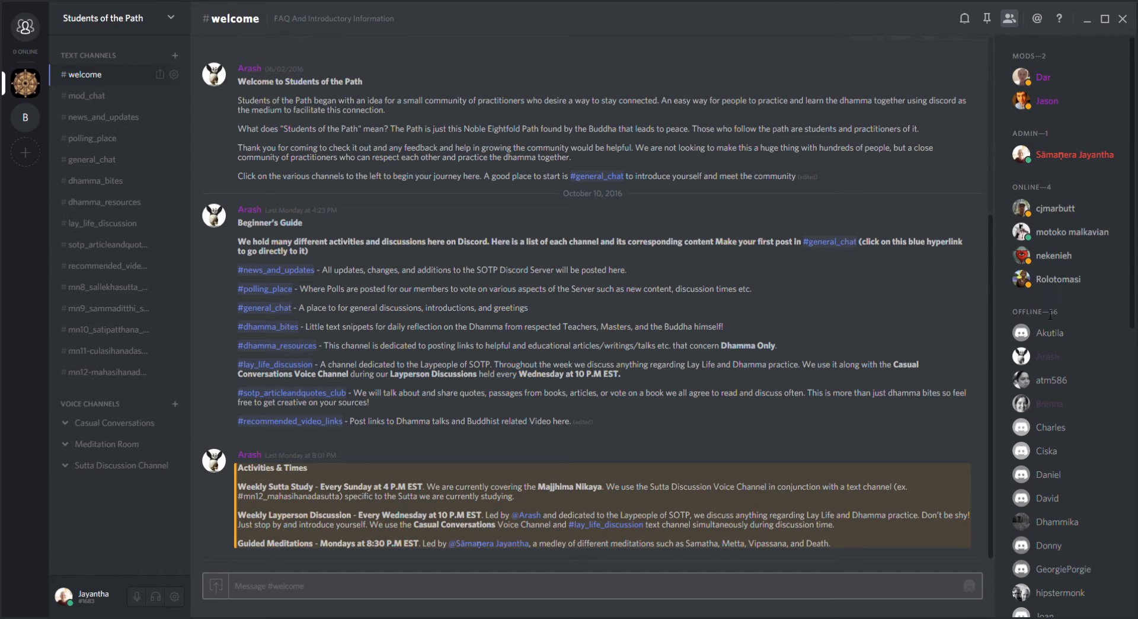
pyautogui.moveTo(1043, 89)
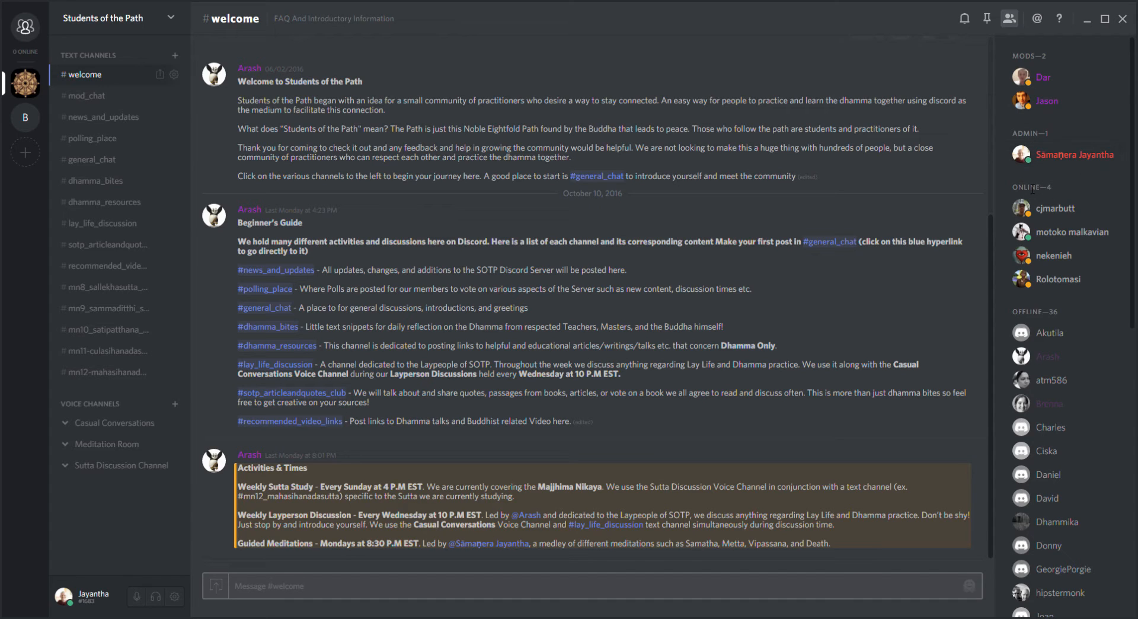
pyautogui.moveTo(1030, 286)
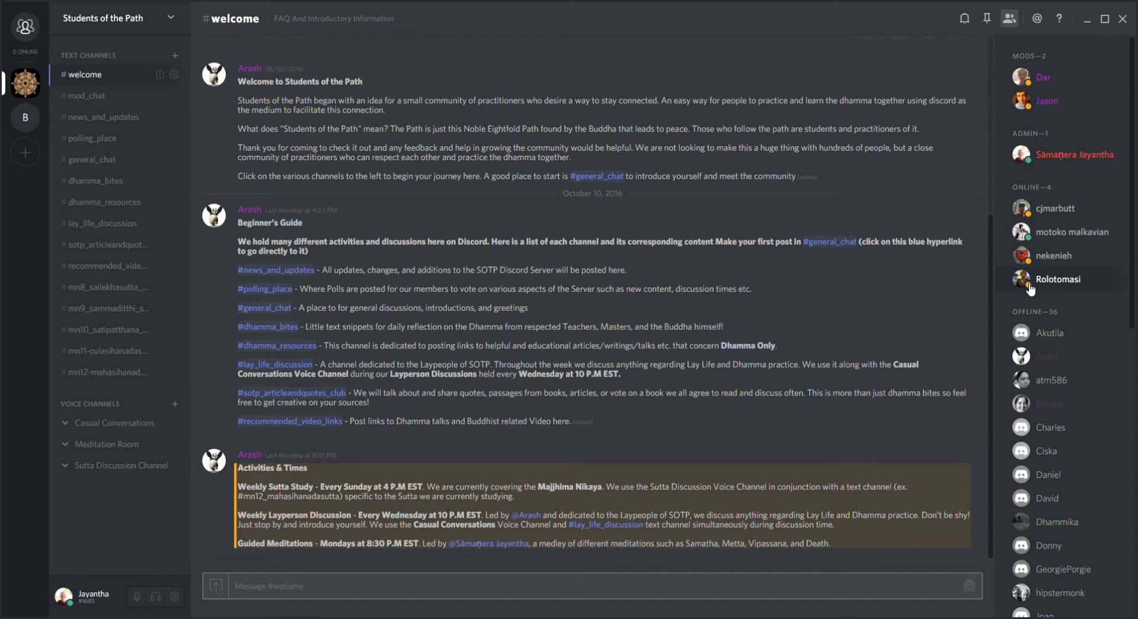
pyautogui.moveTo(1046, 489)
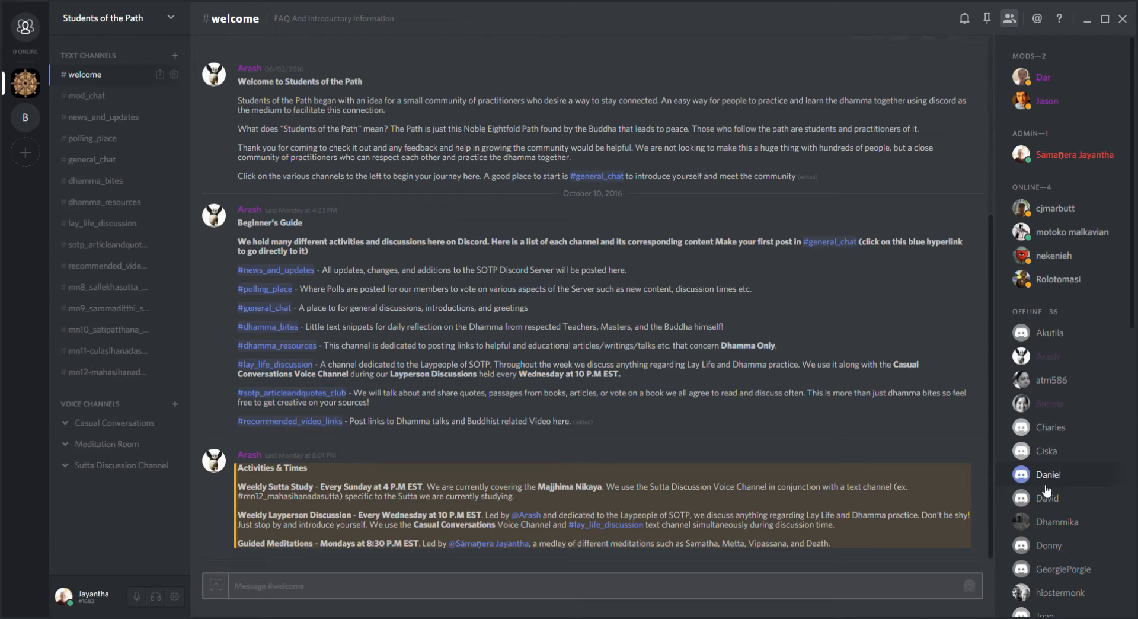
pyautogui.moveTo(1007, 18)
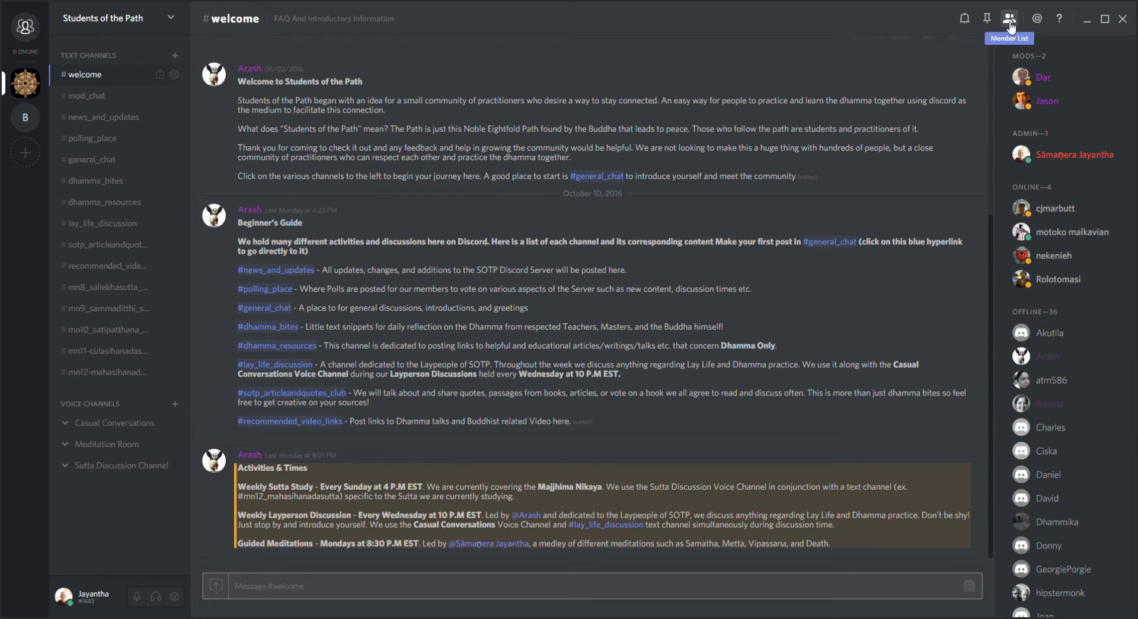
pyautogui.moveTo(1036, 18)
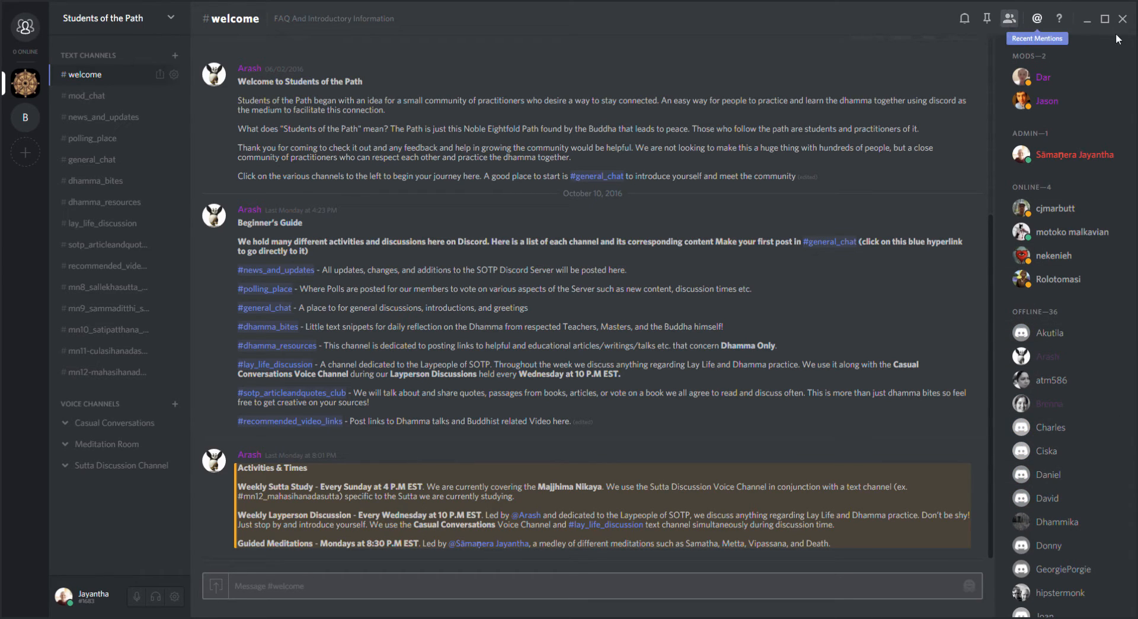
# Collapse the member sidebar so the welcome channel's posts fill the full width
pyautogui.click(1008, 18)
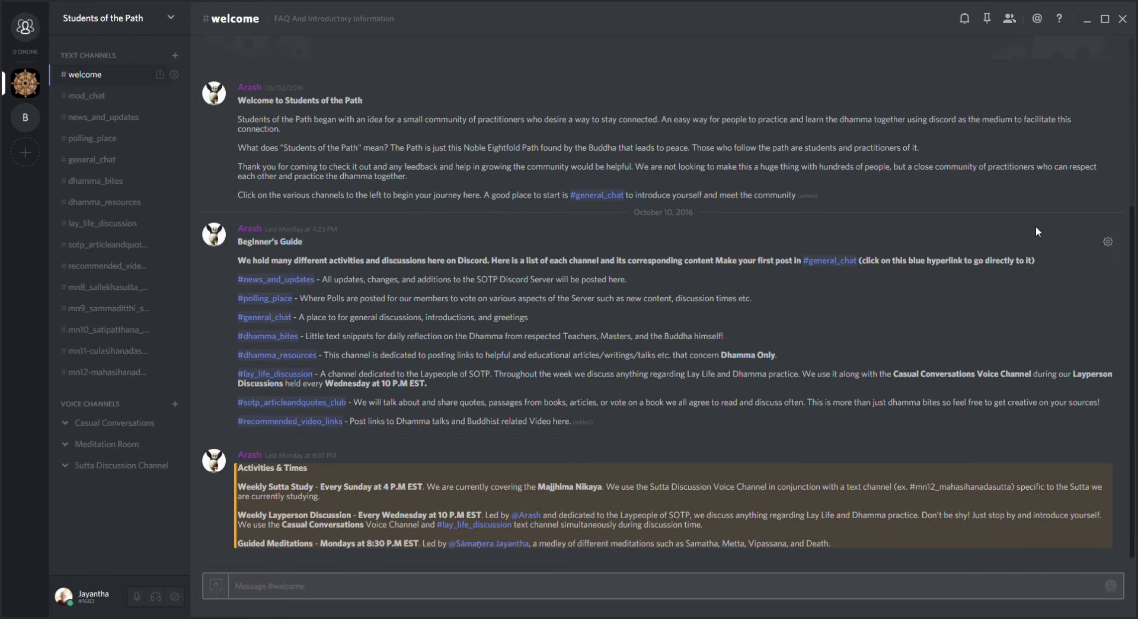
pyautogui.moveTo(103, 76)
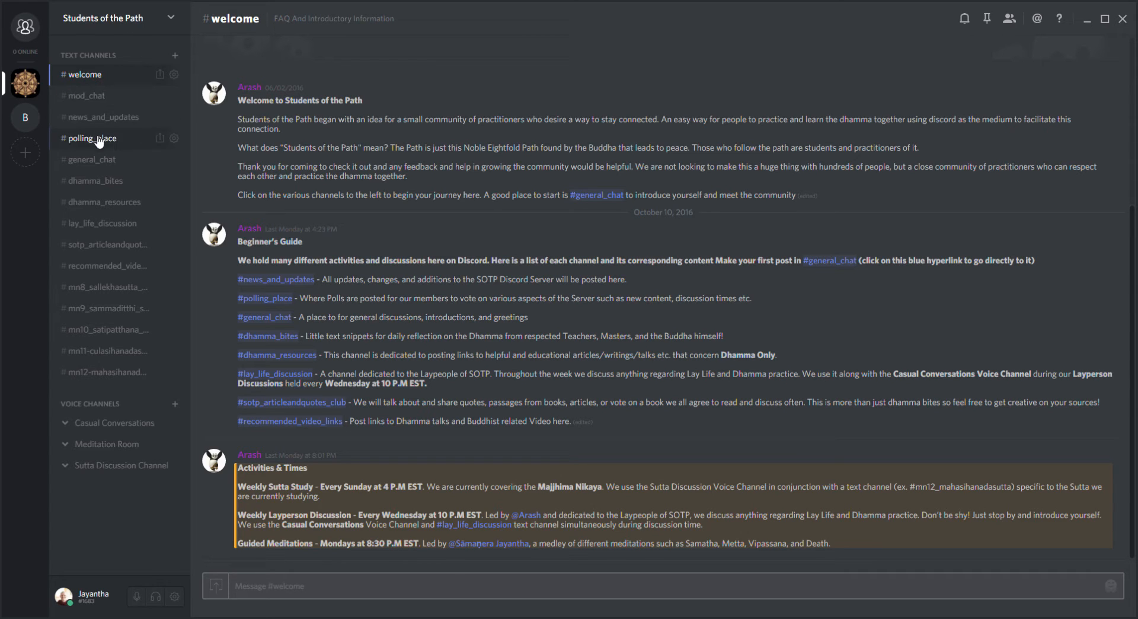
pyautogui.moveTo(118, 265)
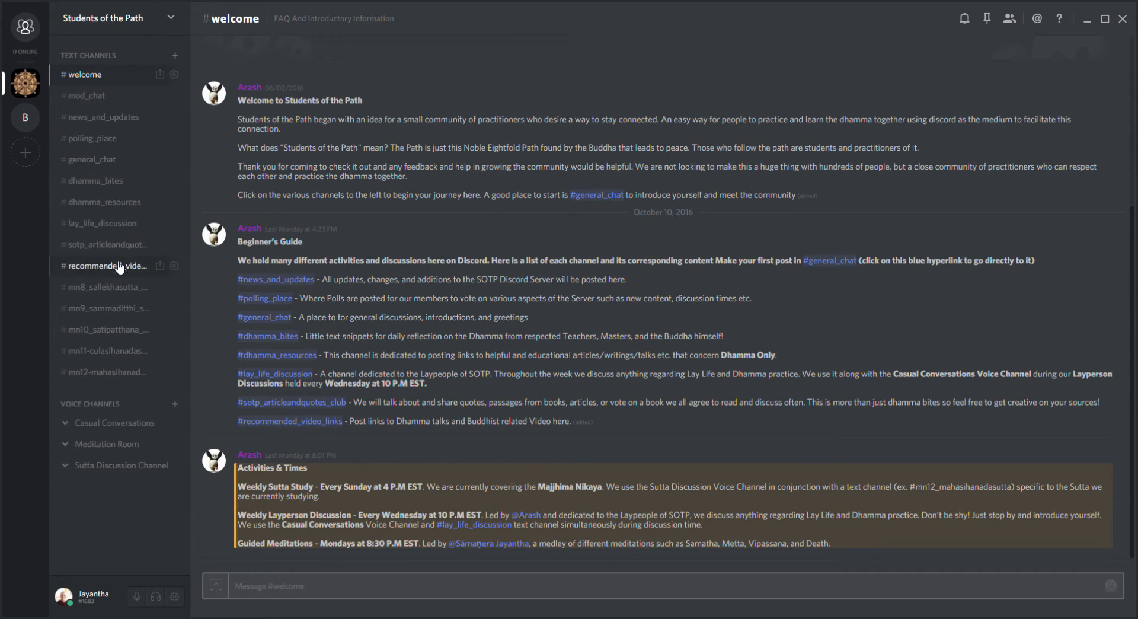
pyautogui.moveTo(114, 81)
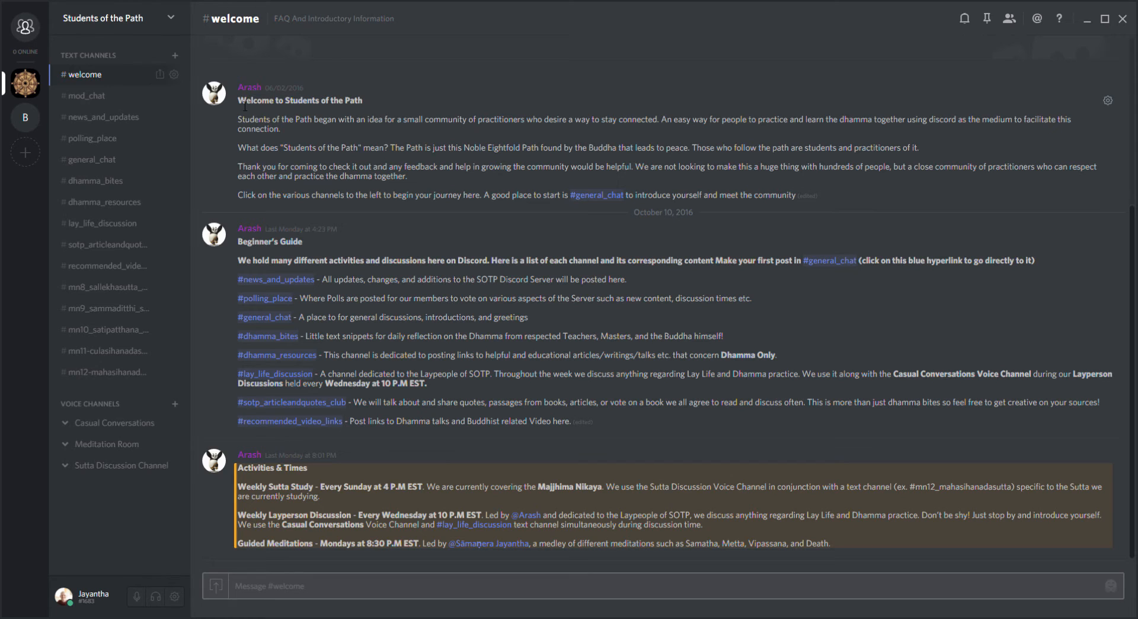
pyautogui.moveTo(365, 115)
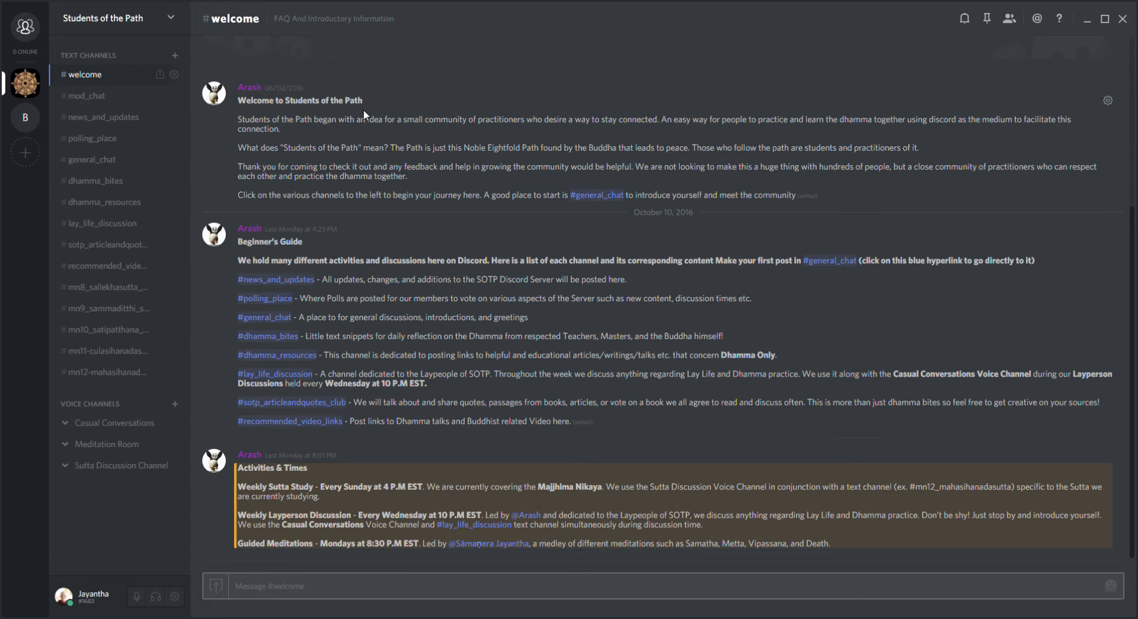
pyautogui.moveTo(304, 113)
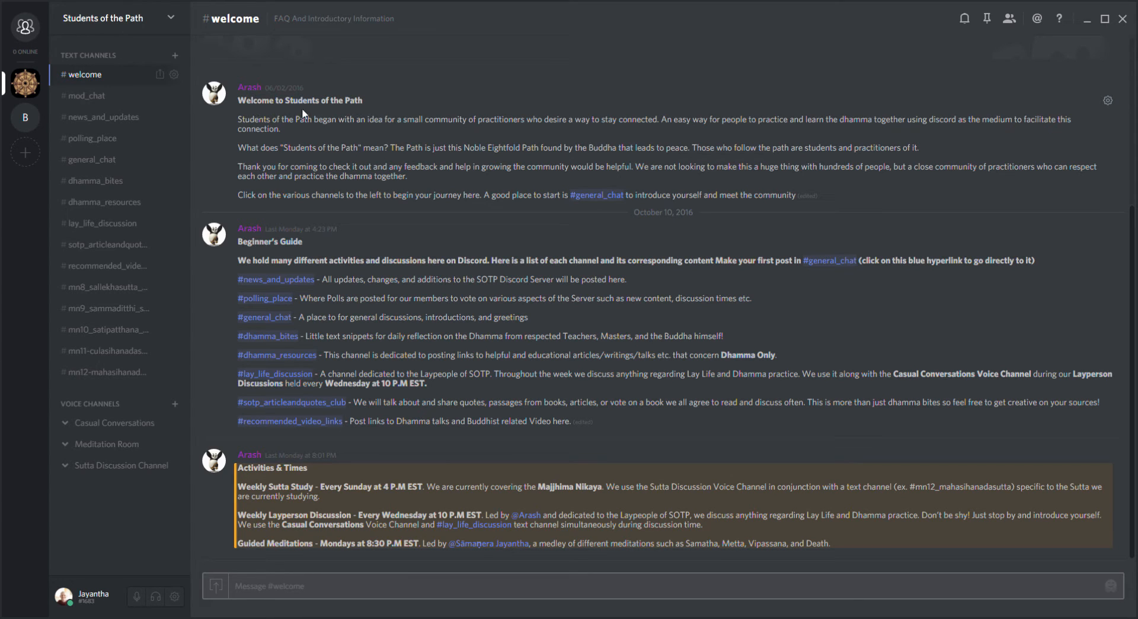
pyautogui.moveTo(363, 112)
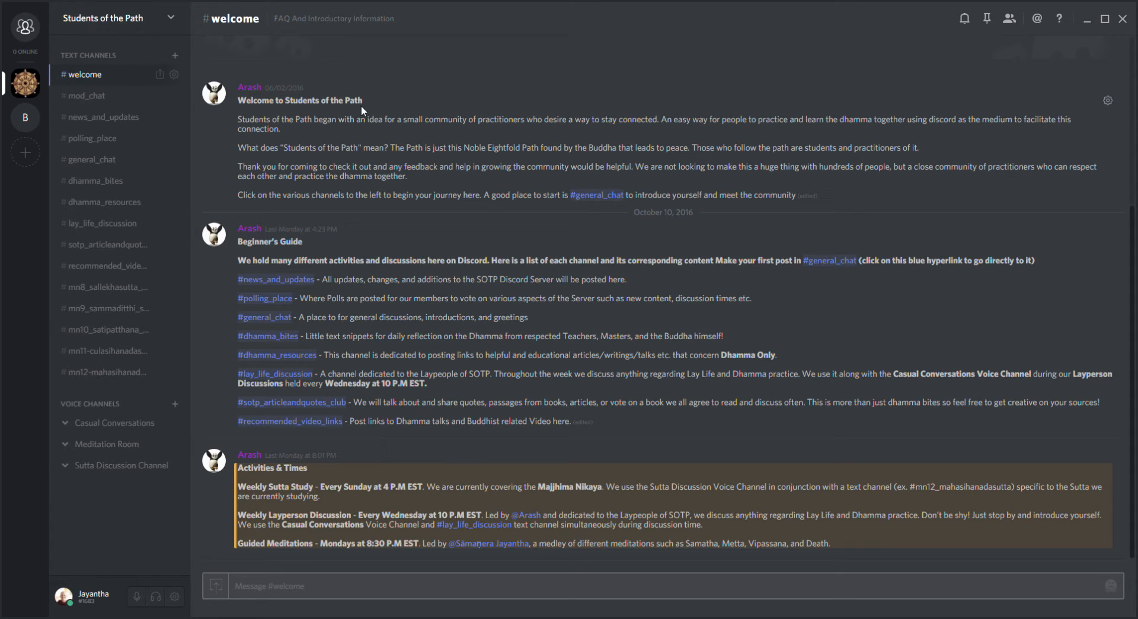
pyautogui.moveTo(267, 154)
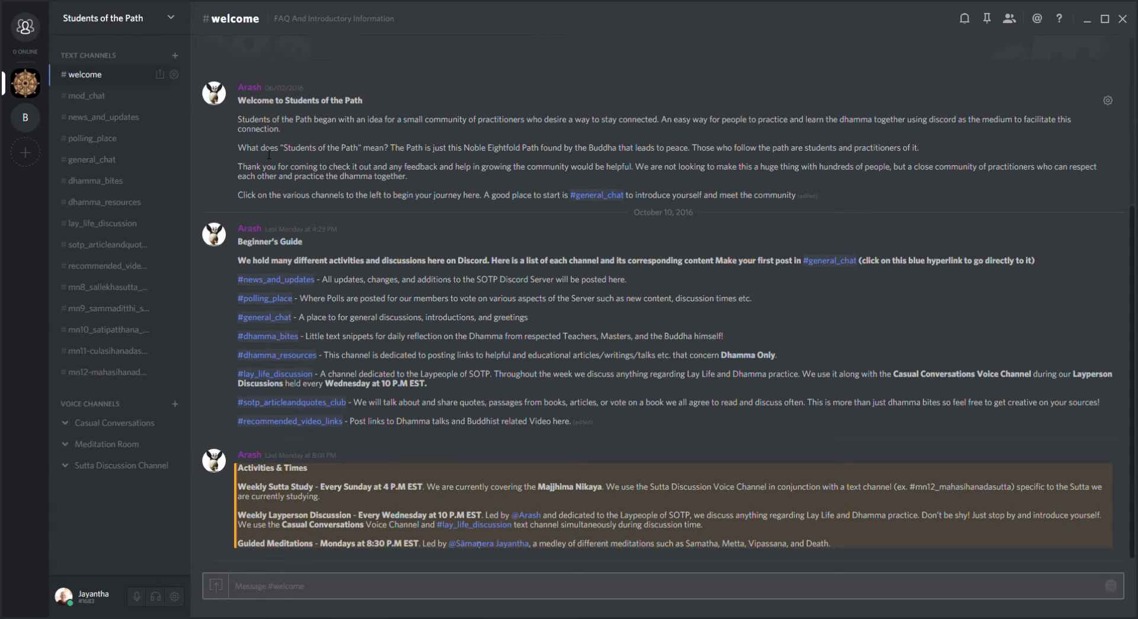
pyautogui.moveTo(253, 142)
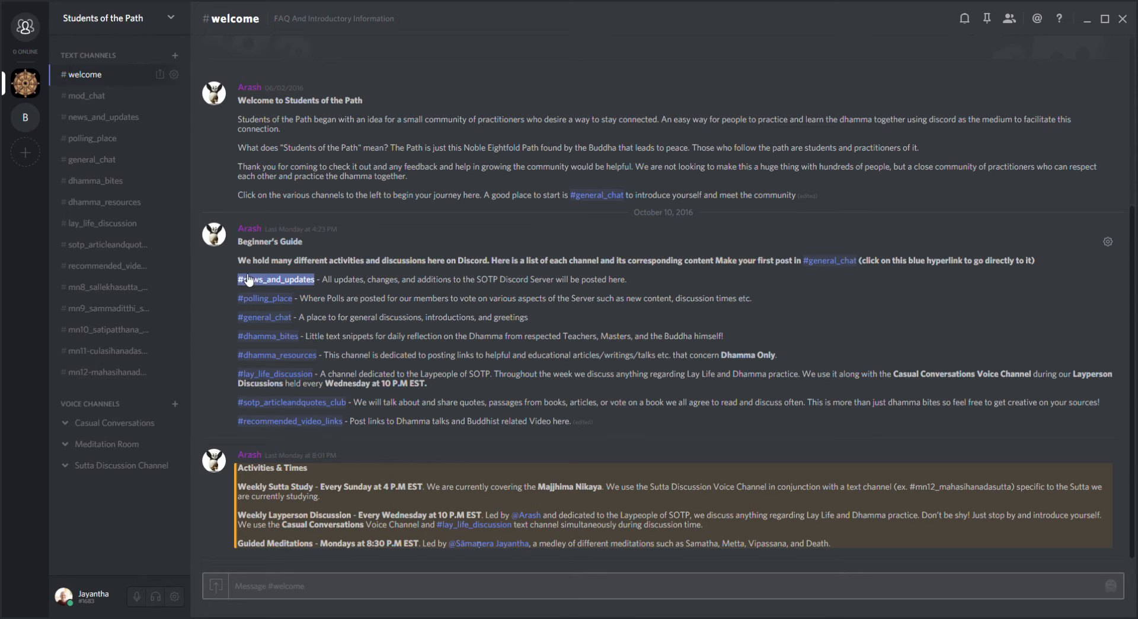
pyautogui.moveTo(259, 351)
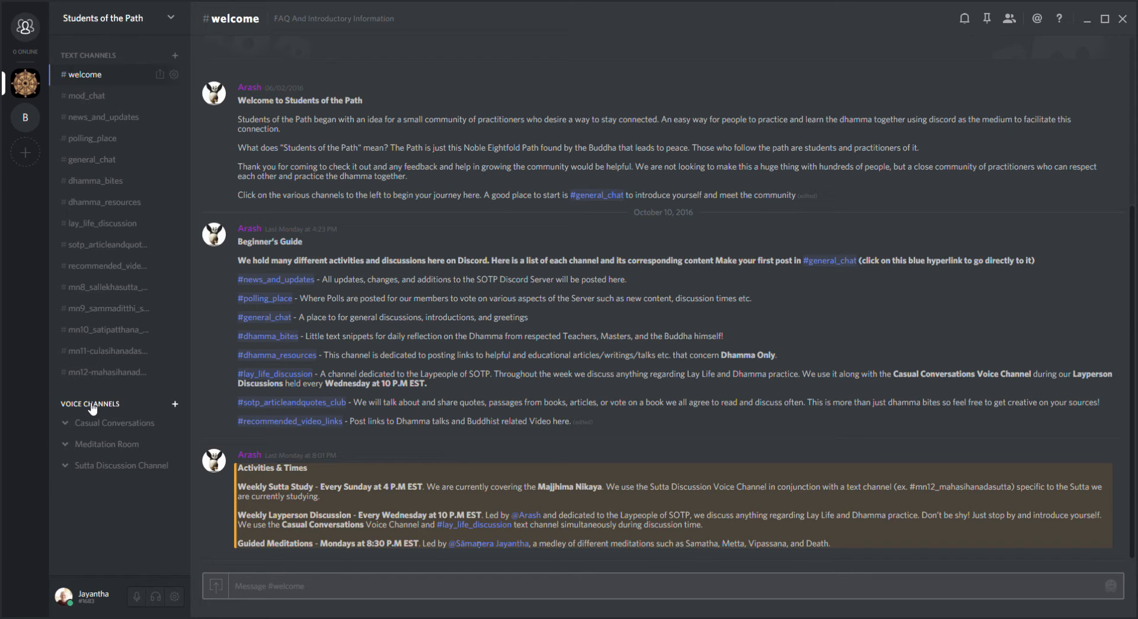
pyautogui.moveTo(90, 417)
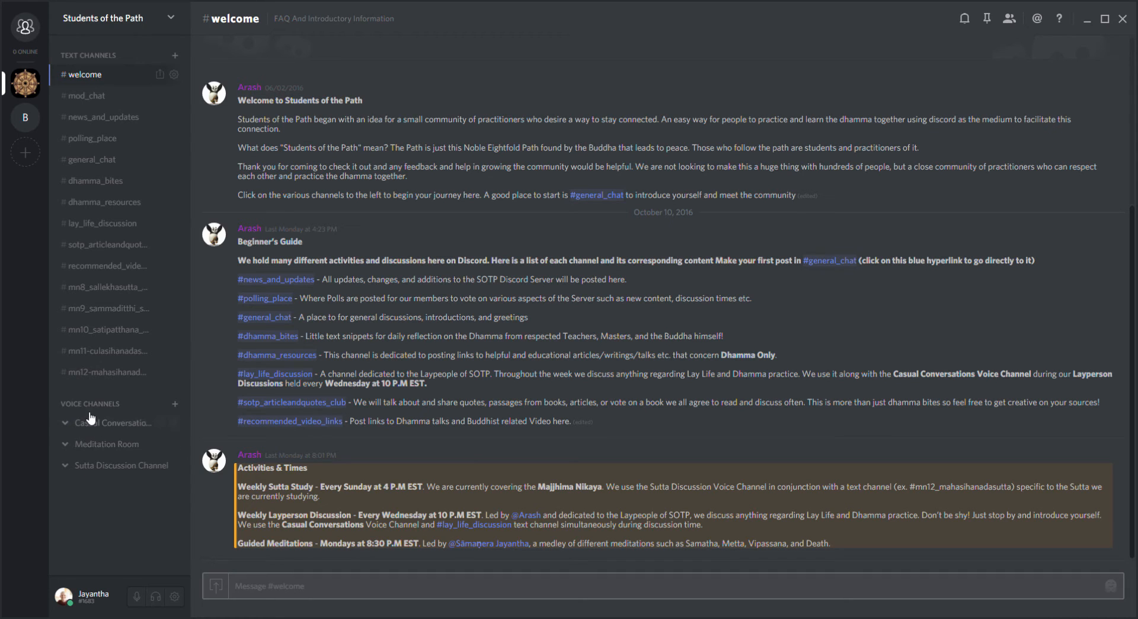
pyautogui.moveTo(344, 511)
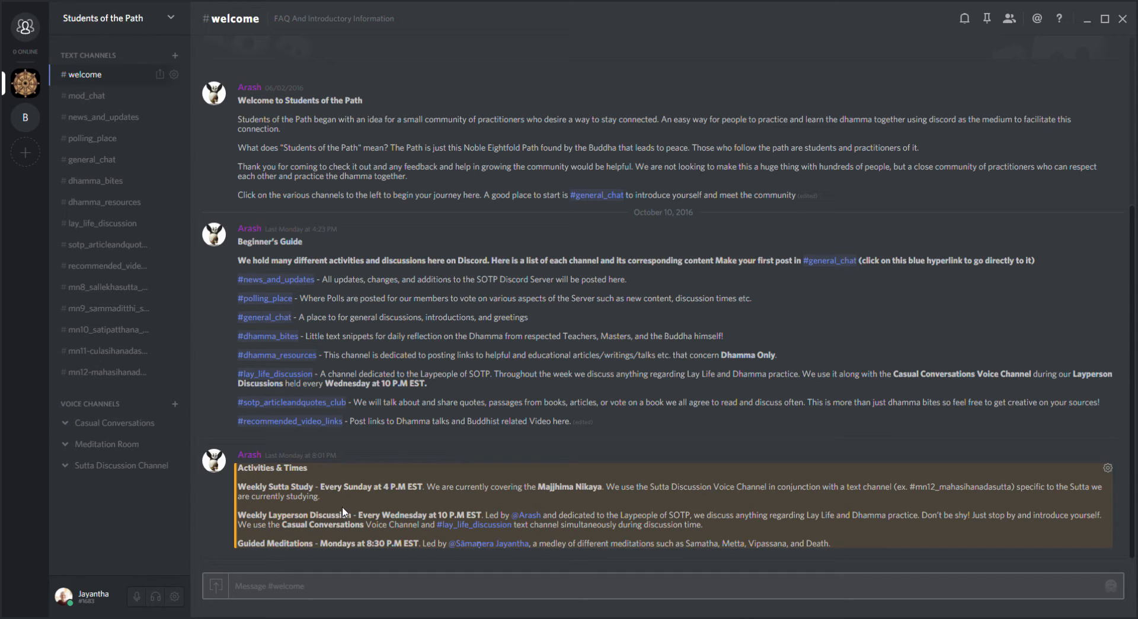
pyautogui.moveTo(581, 497)
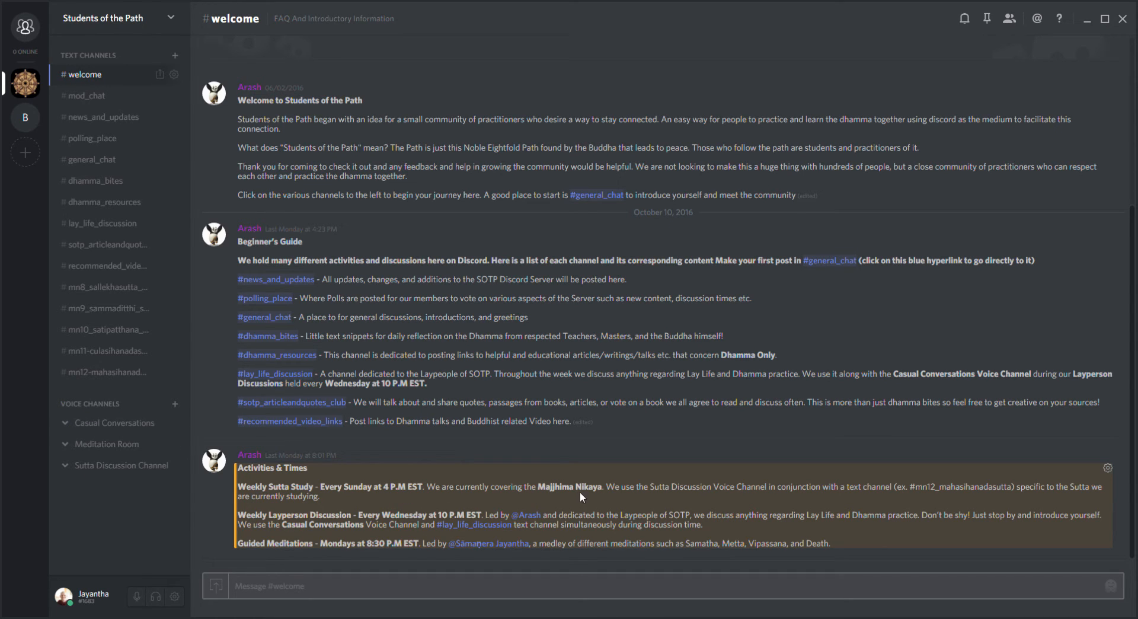
pyautogui.moveTo(496, 533)
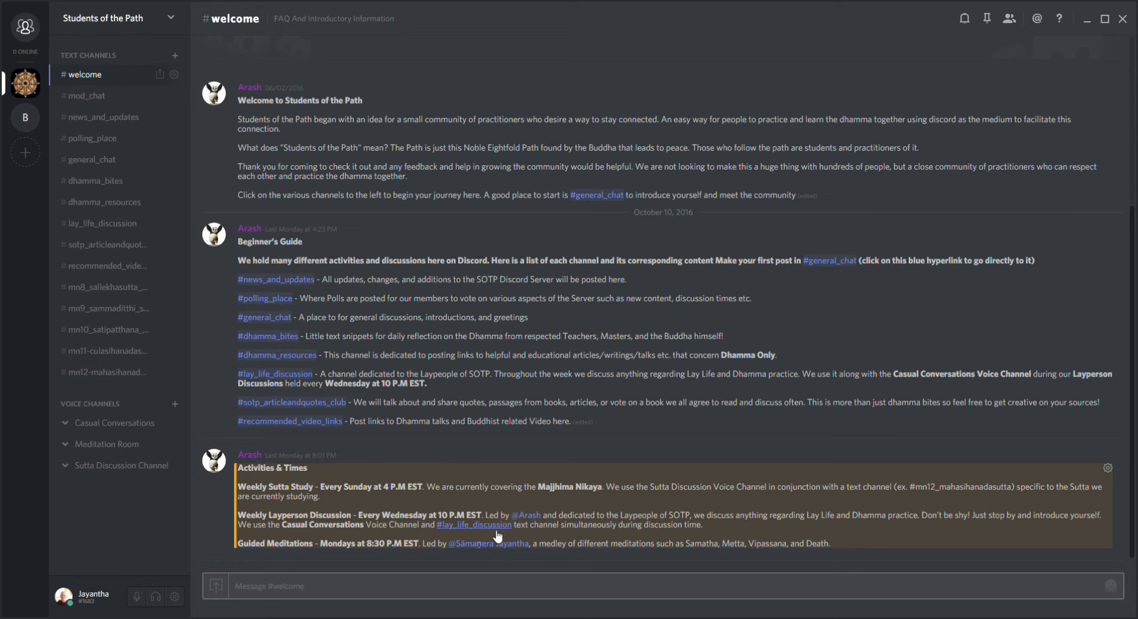
pyautogui.moveTo(103, 381)
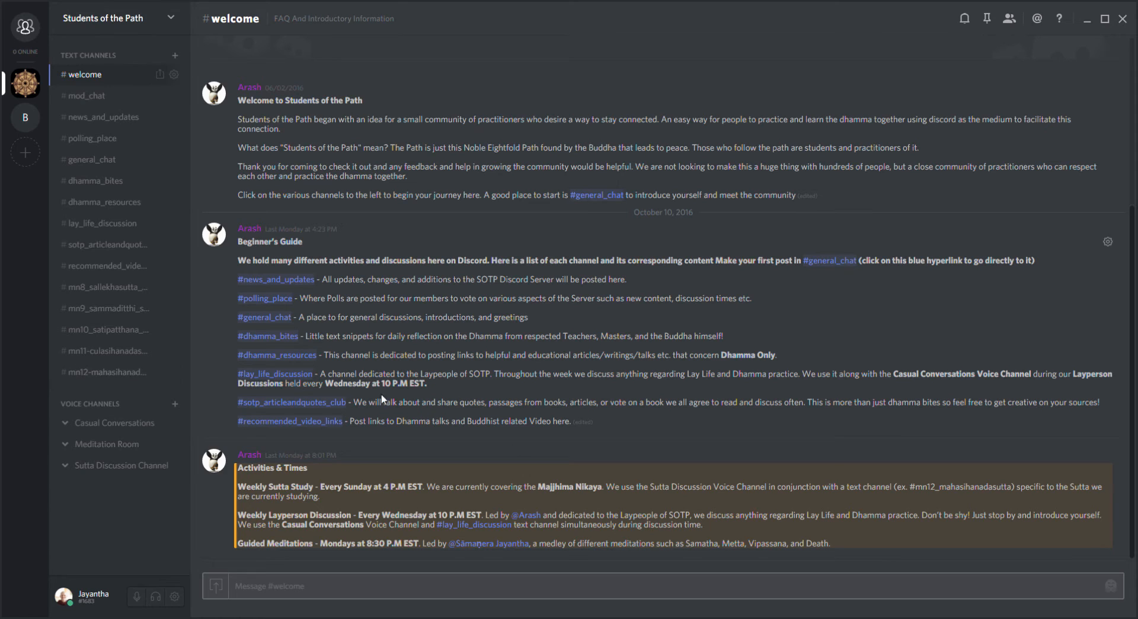
pyautogui.moveTo(585, 510)
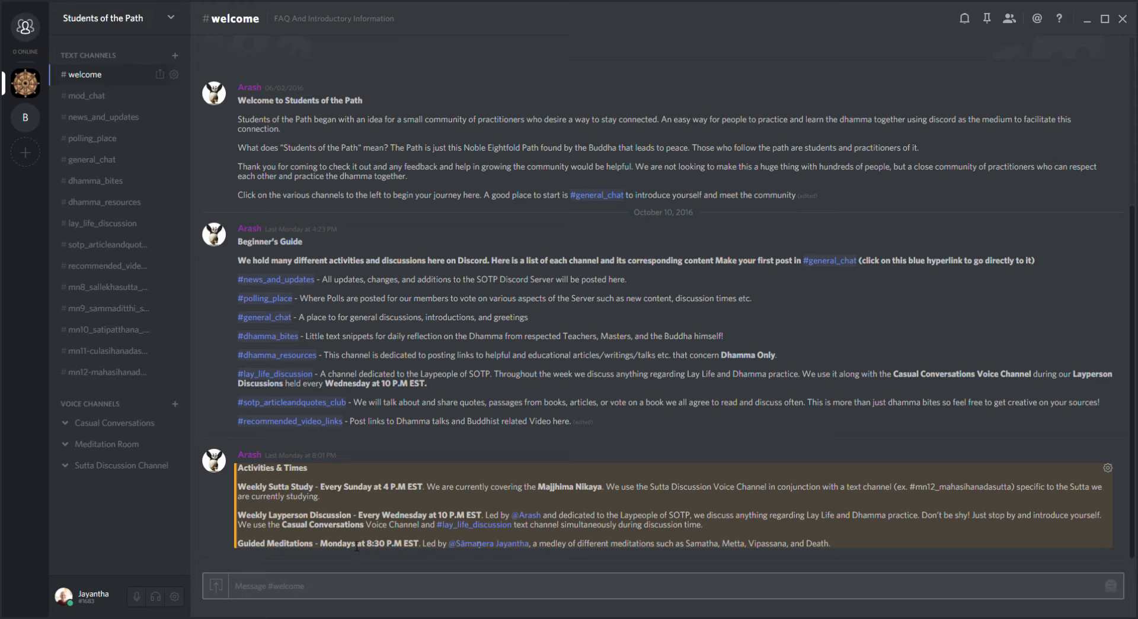
pyautogui.moveTo(514, 538)
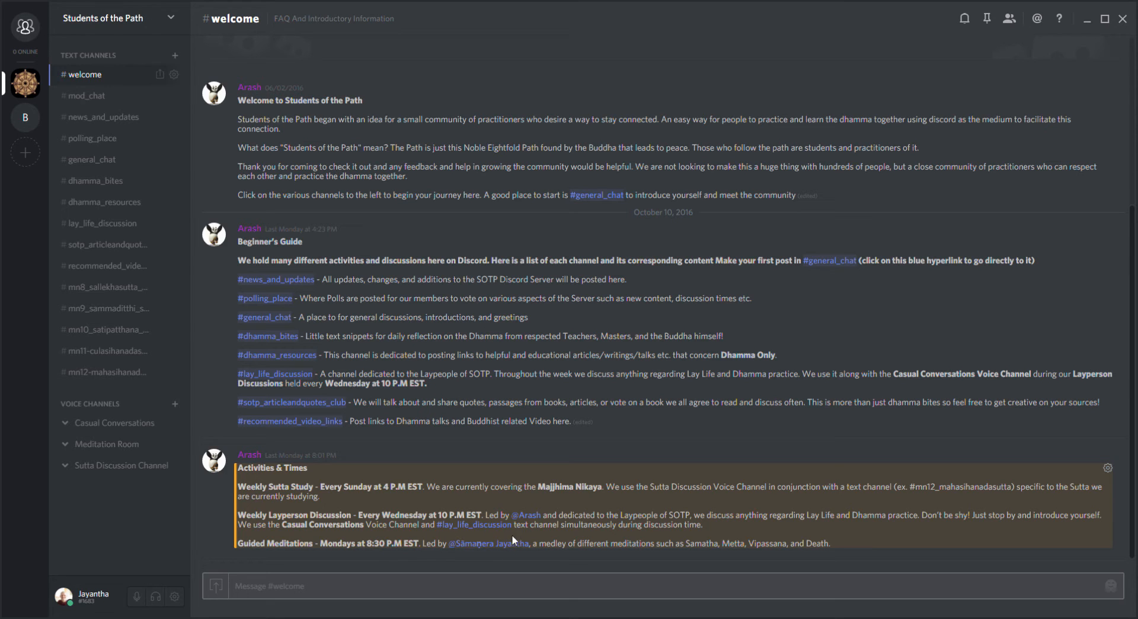
pyautogui.moveTo(232, 209)
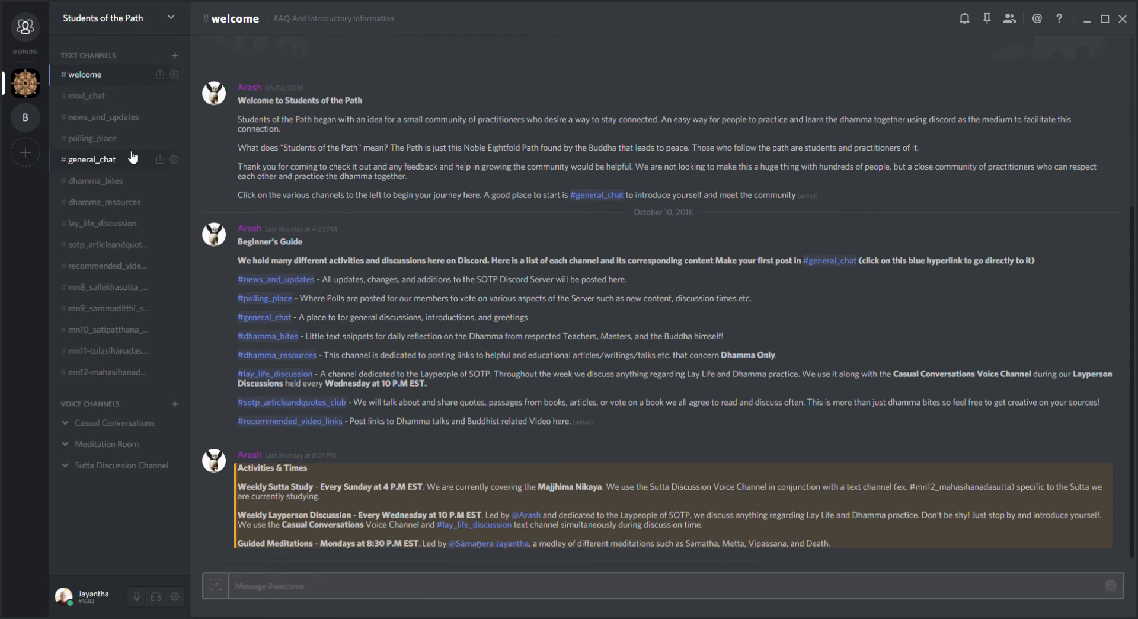
# Visit #news_and_updates and #polling_place, ending in the #general_chat conversation
pyautogui.click(104, 117)
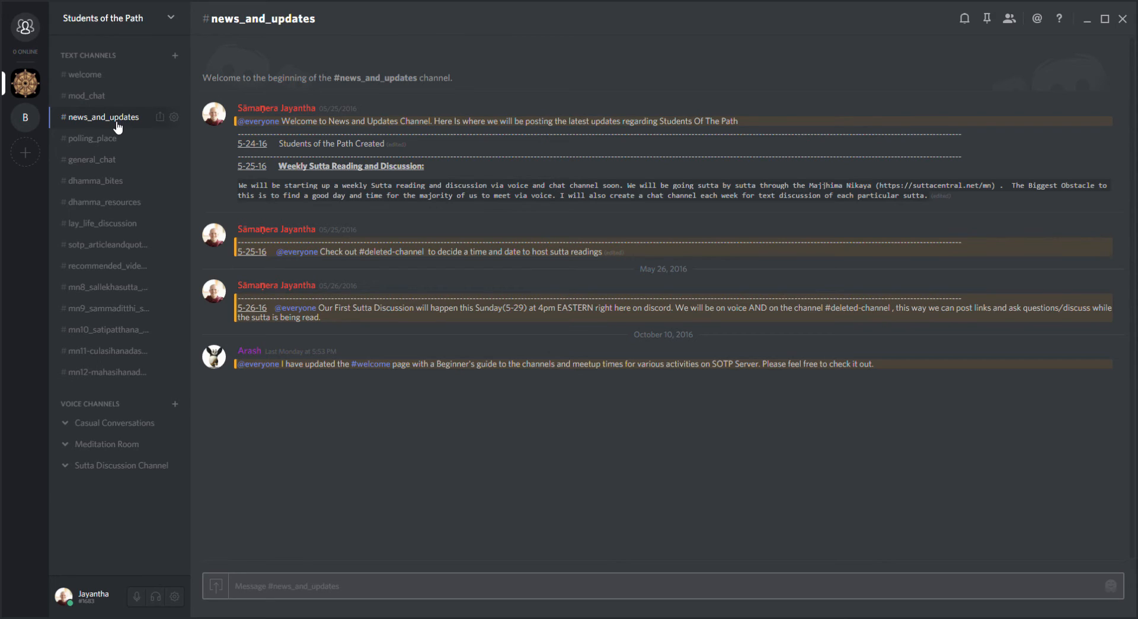
pyautogui.moveTo(109, 145)
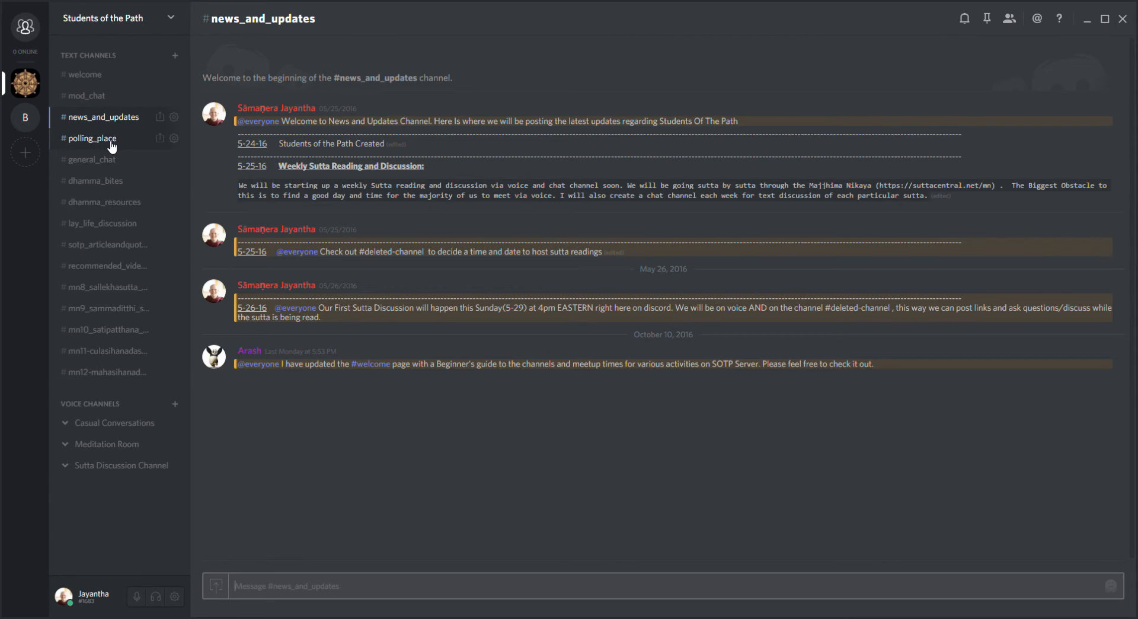
pyautogui.click(91, 138)
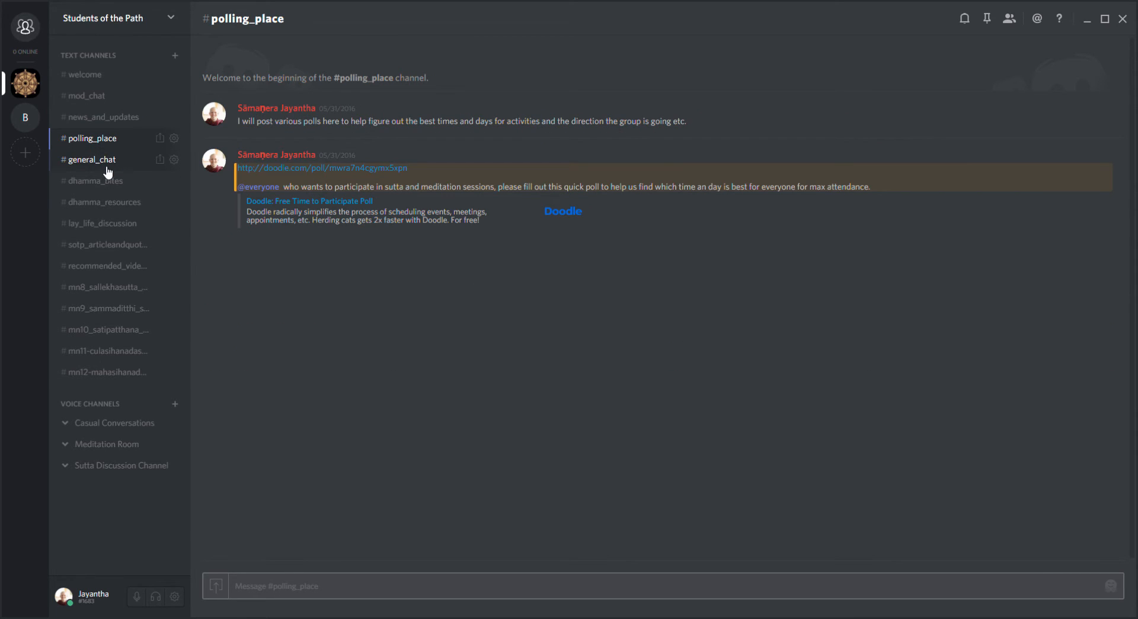
pyautogui.moveTo(86, 210)
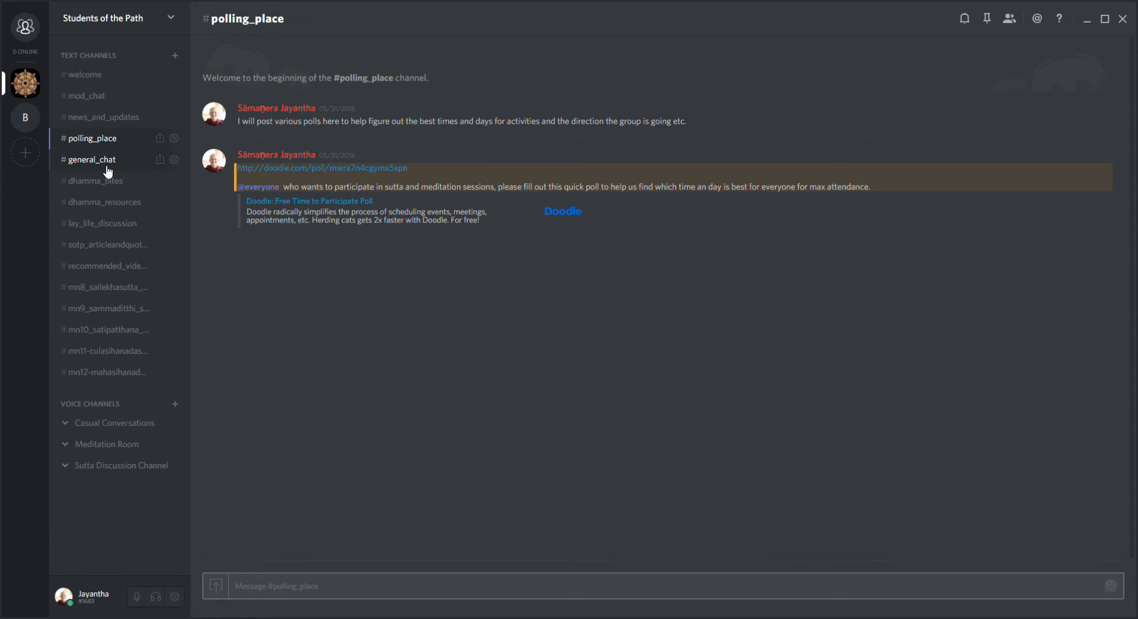
pyautogui.click(92, 159)
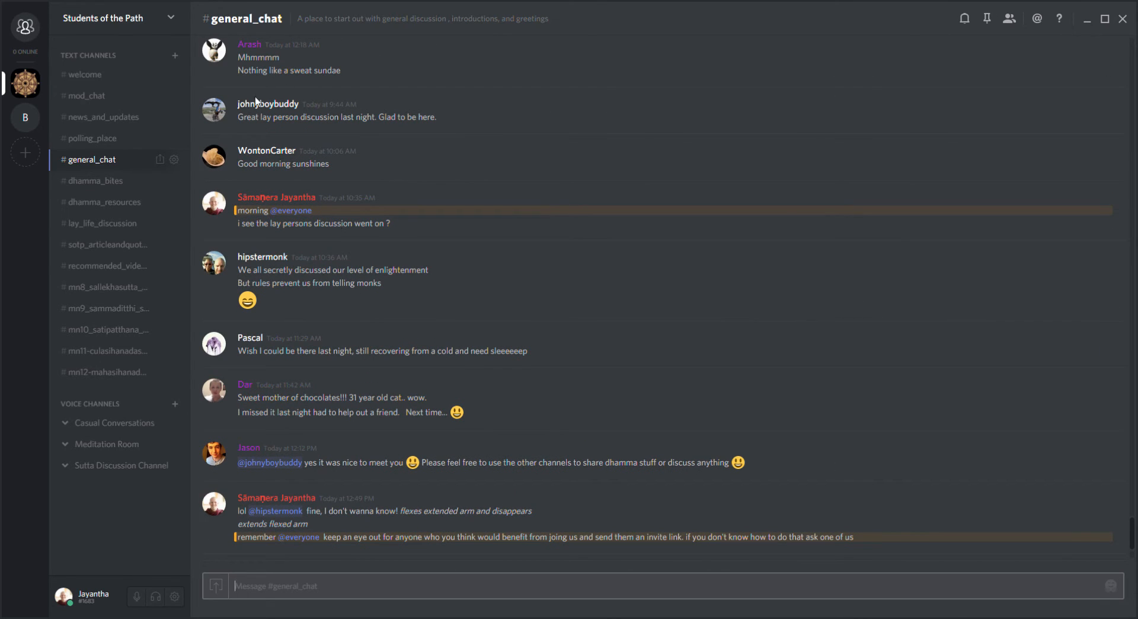
pyautogui.moveTo(297, 202)
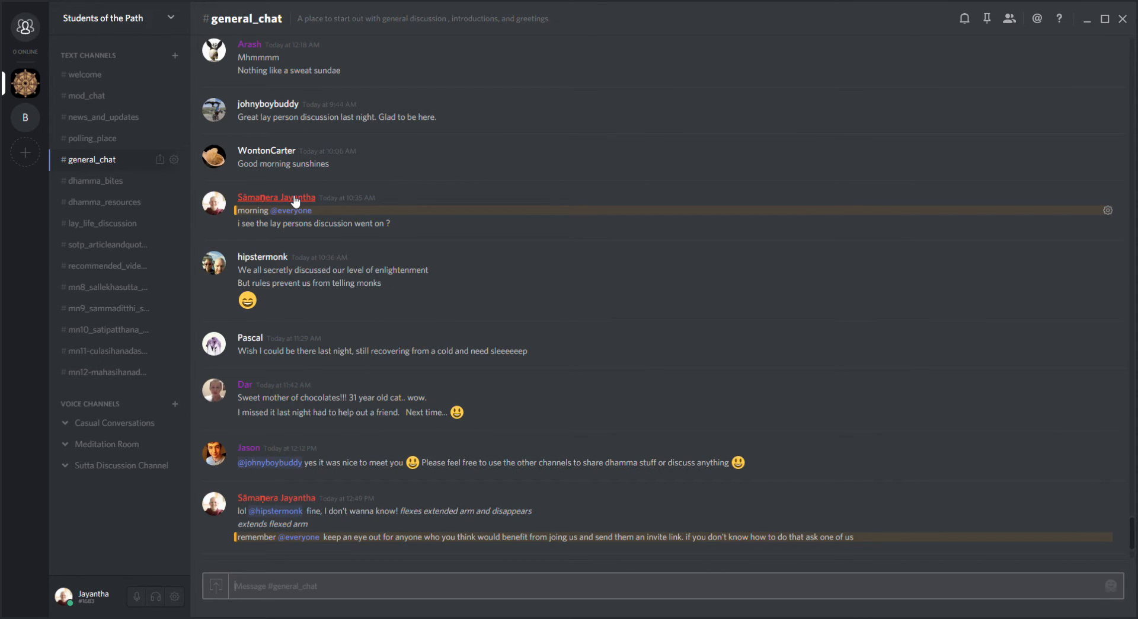
pyautogui.moveTo(401, 359)
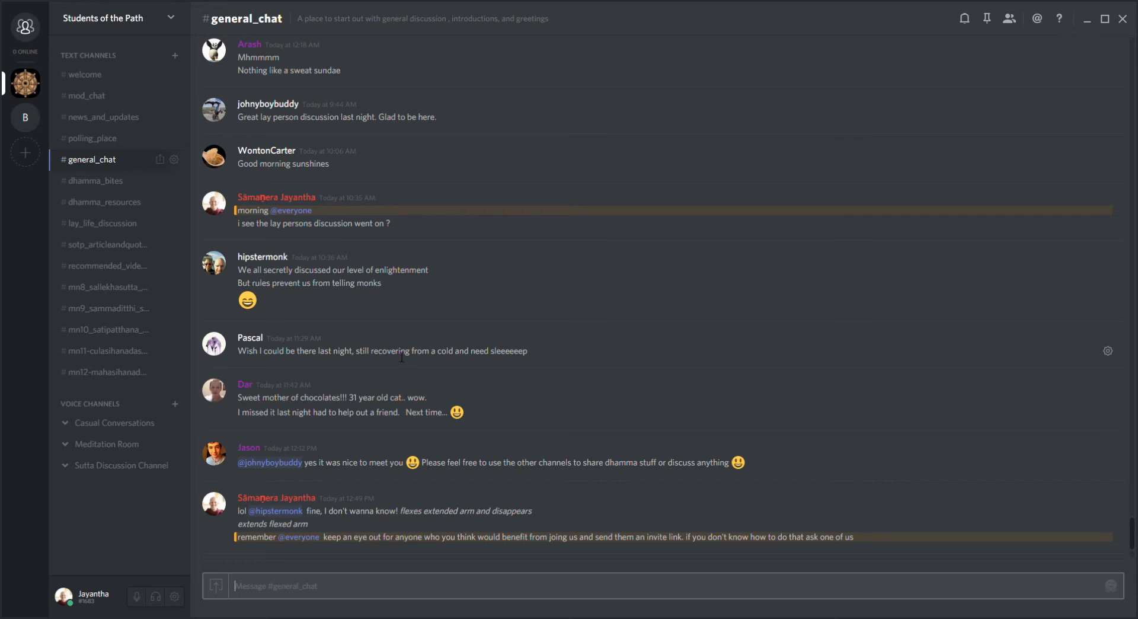
pyautogui.moveTo(361, 246)
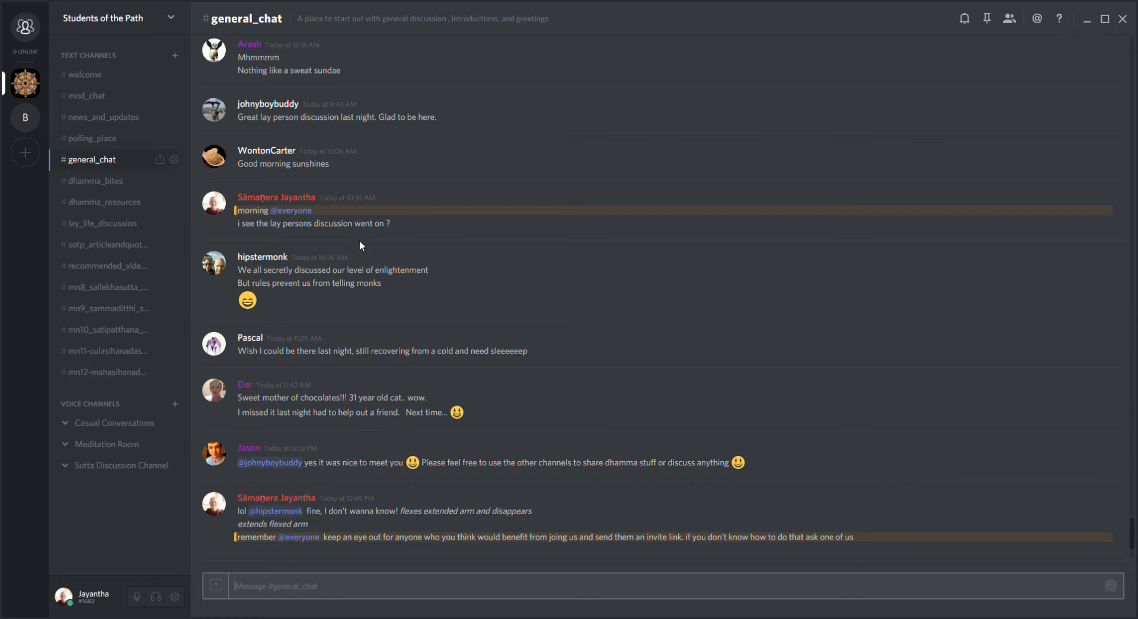
pyautogui.moveTo(29, 175)
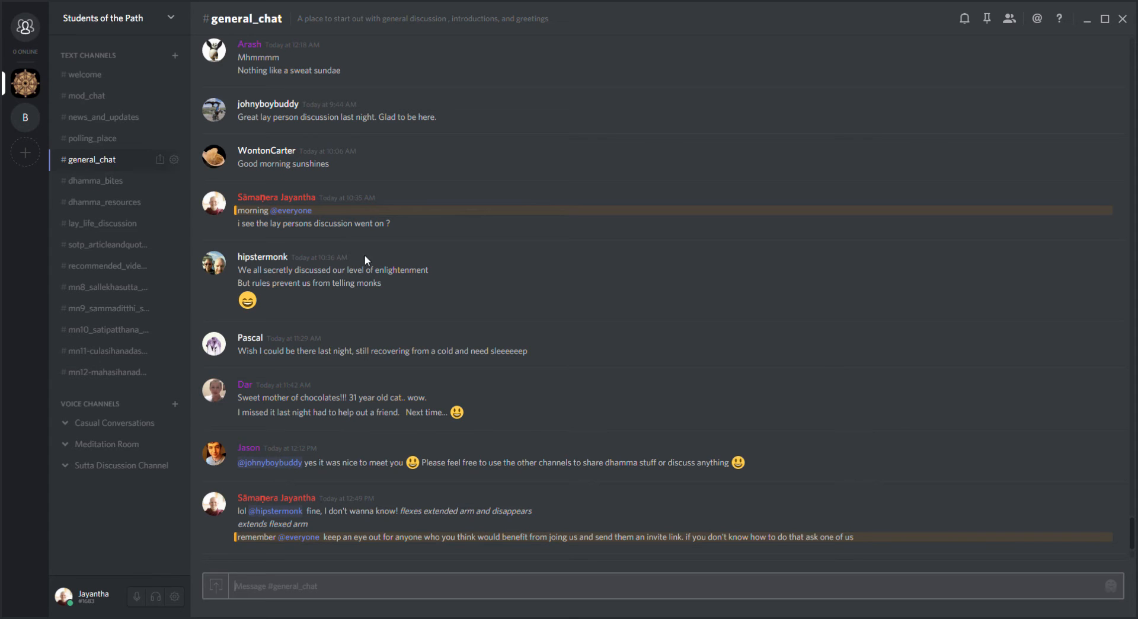
pyautogui.moveTo(195, 237)
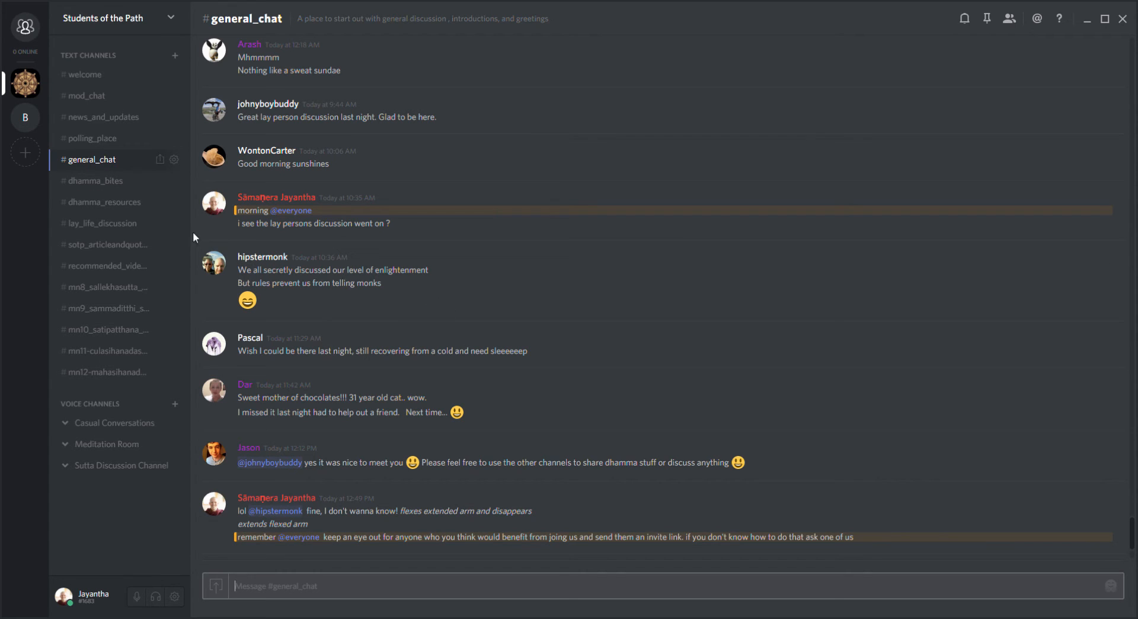
# Open #dhamma_bites and scroll back through its daily quotes to late September 2016
pyautogui.click(95, 181)
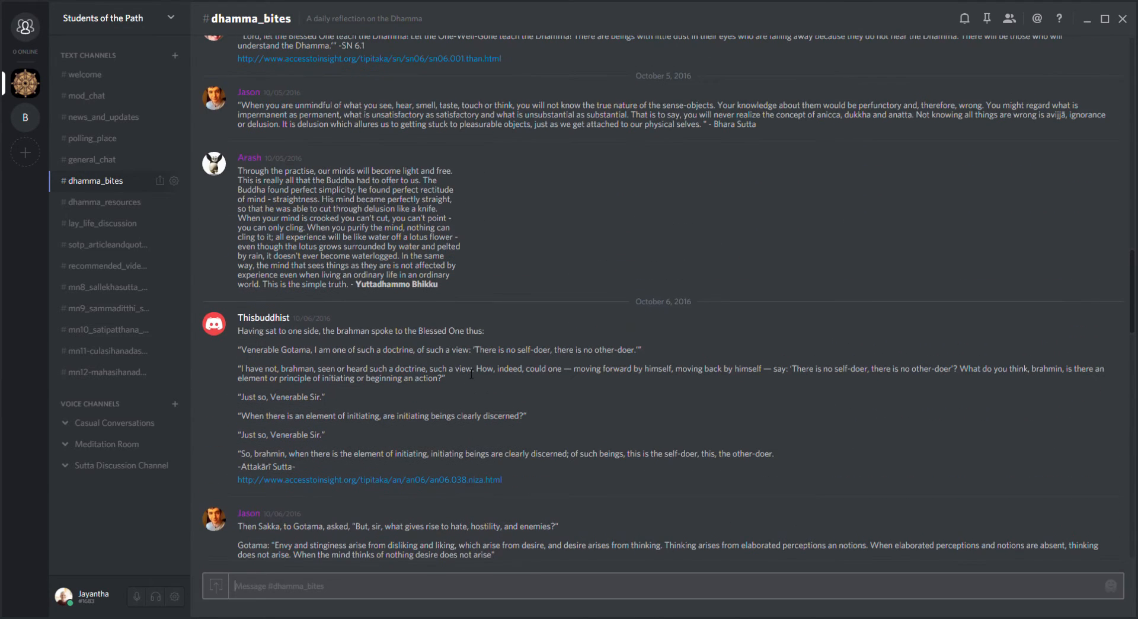
pyautogui.moveTo(457, 343)
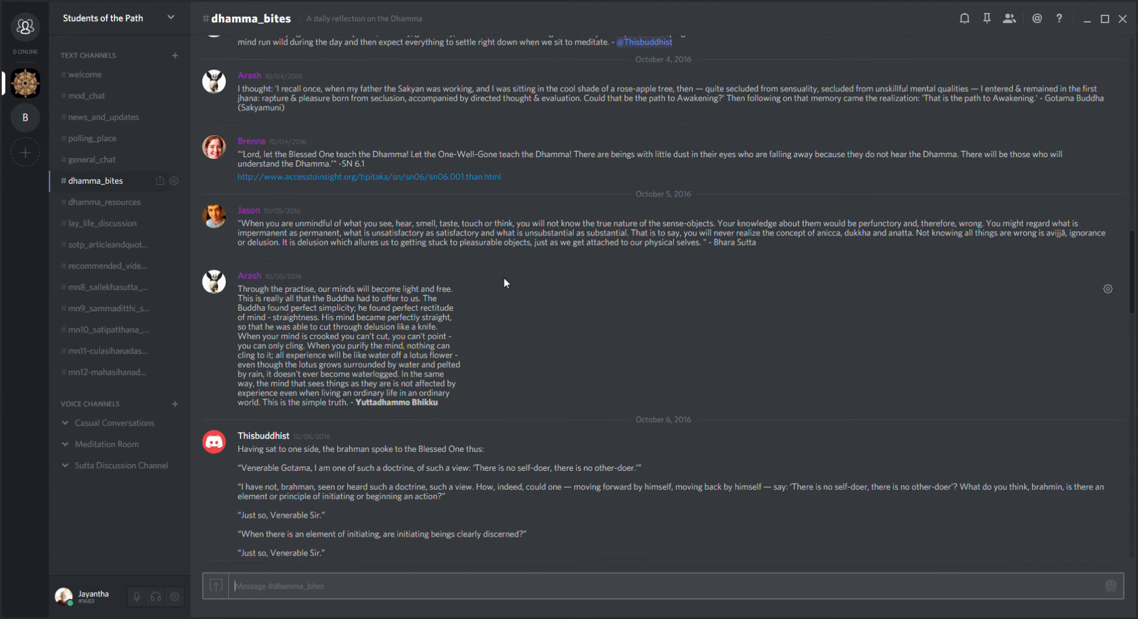
pyautogui.scroll(3)
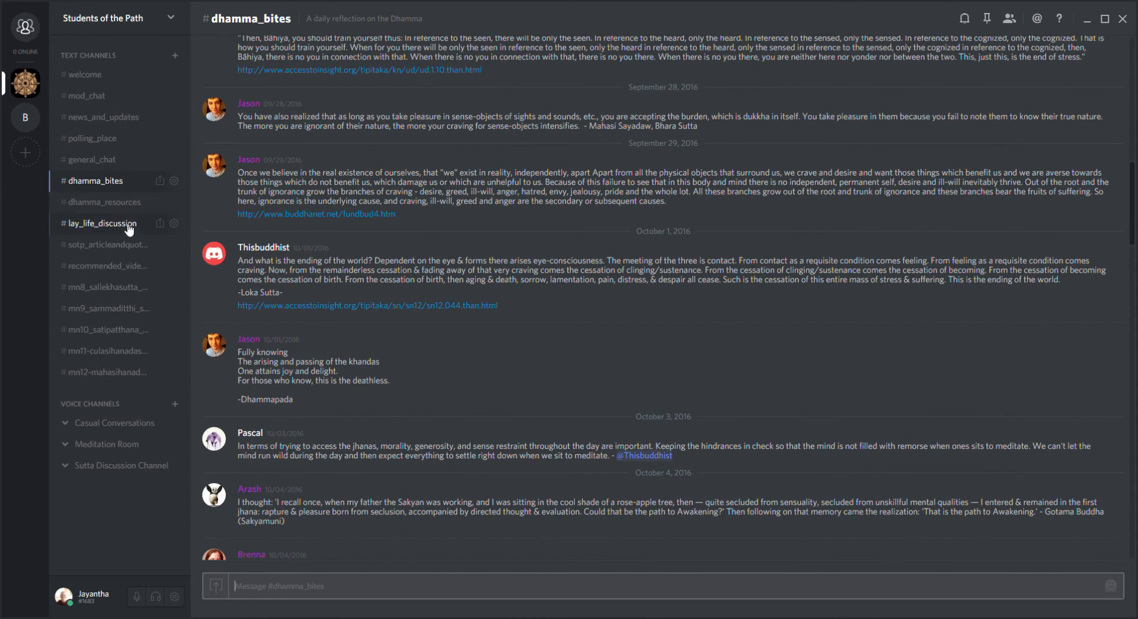
# Scroll through the #dhamma_resources links, then move to #lay_life_discussion
pyautogui.click(104, 201)
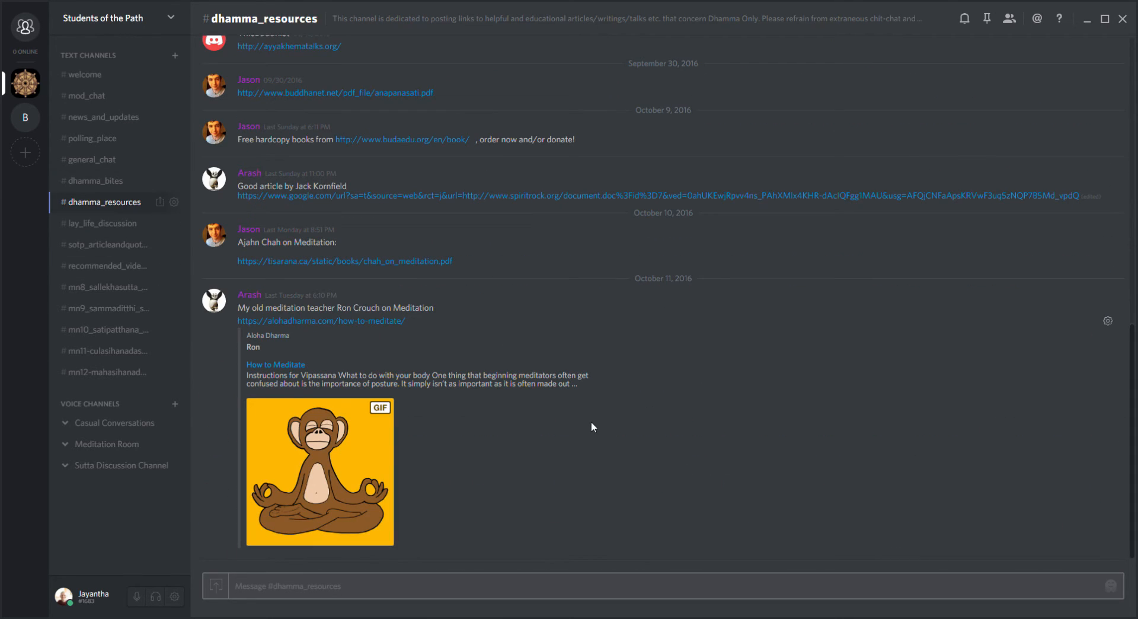
pyautogui.scroll(3)
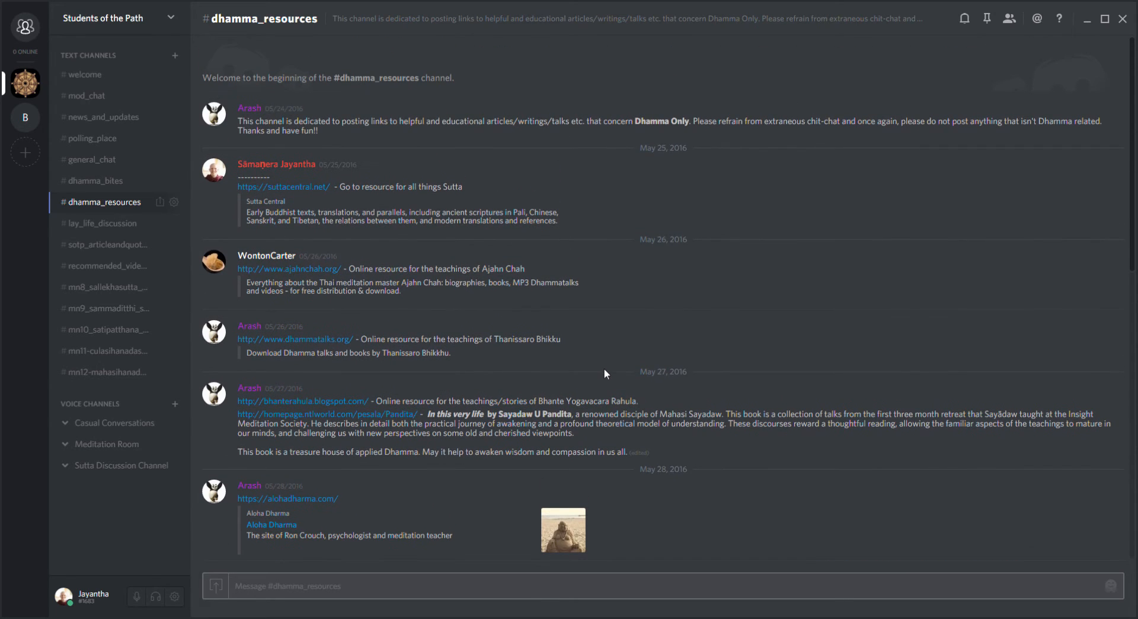
pyautogui.scroll(-3)
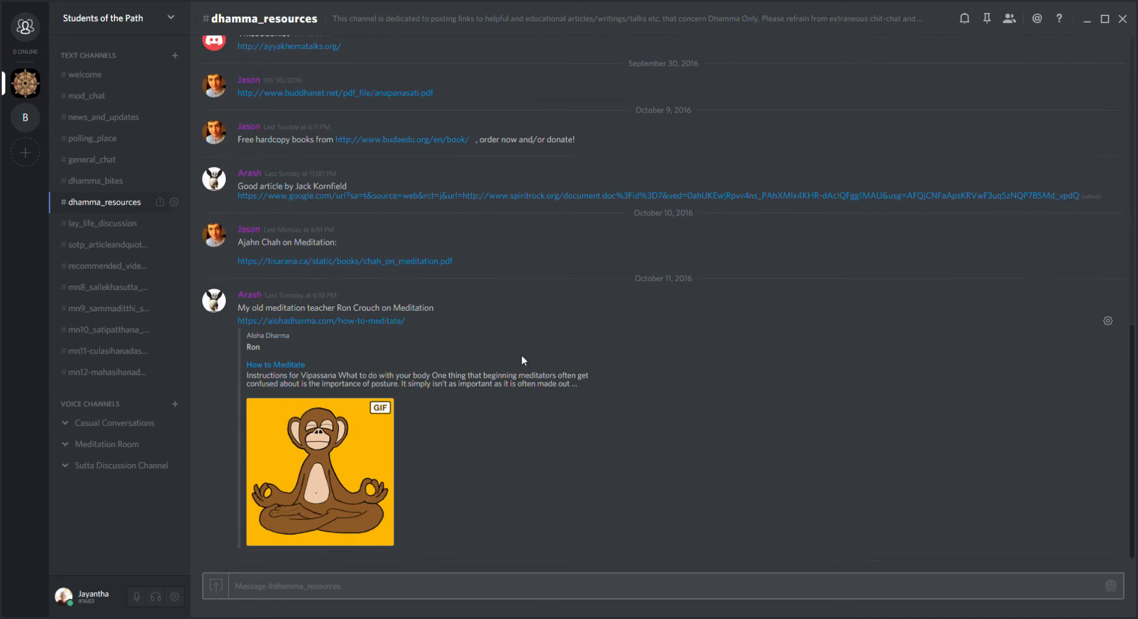
pyautogui.click(99, 223)
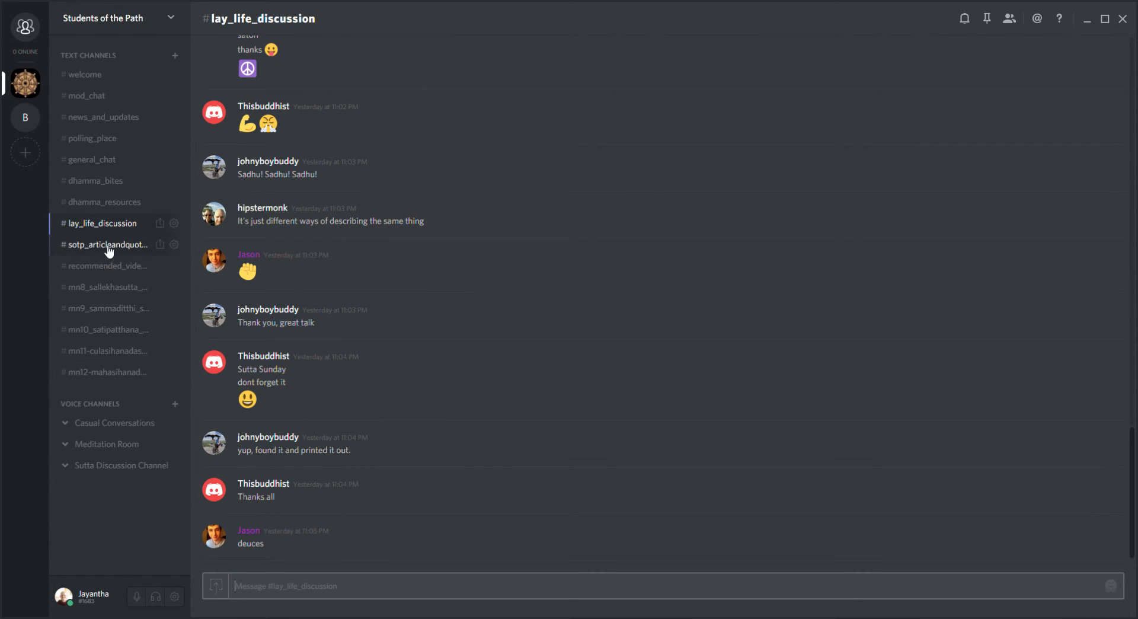
pyautogui.moveTo(105, 255)
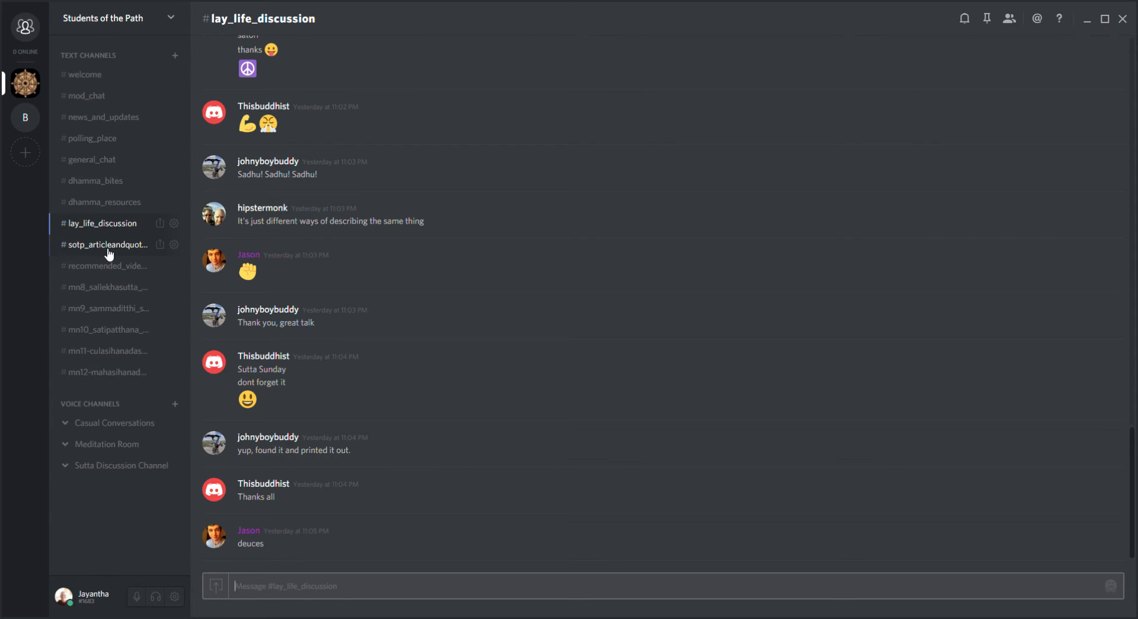
# Open #sotp_articleandquotes_club, where members discuss the Visuddhimagga and Right Effort
pyautogui.click(109, 244)
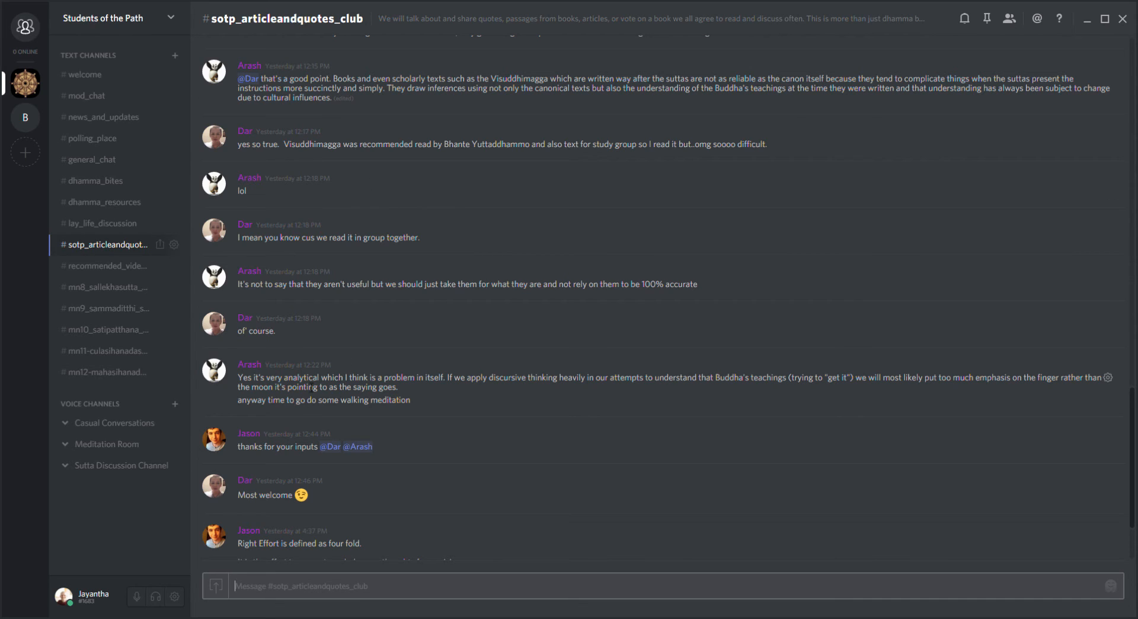
pyautogui.moveTo(134, 280)
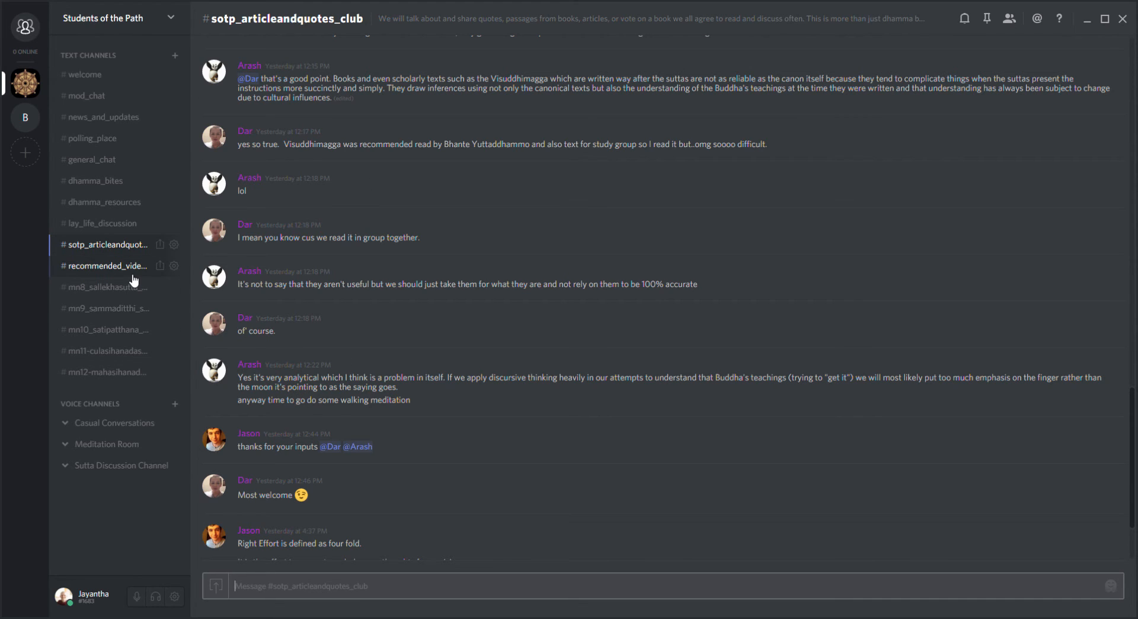
# Scroll #recommended_video_links, briefly play and pause the Ayya Khema Dukkha video
pyautogui.click(106, 266)
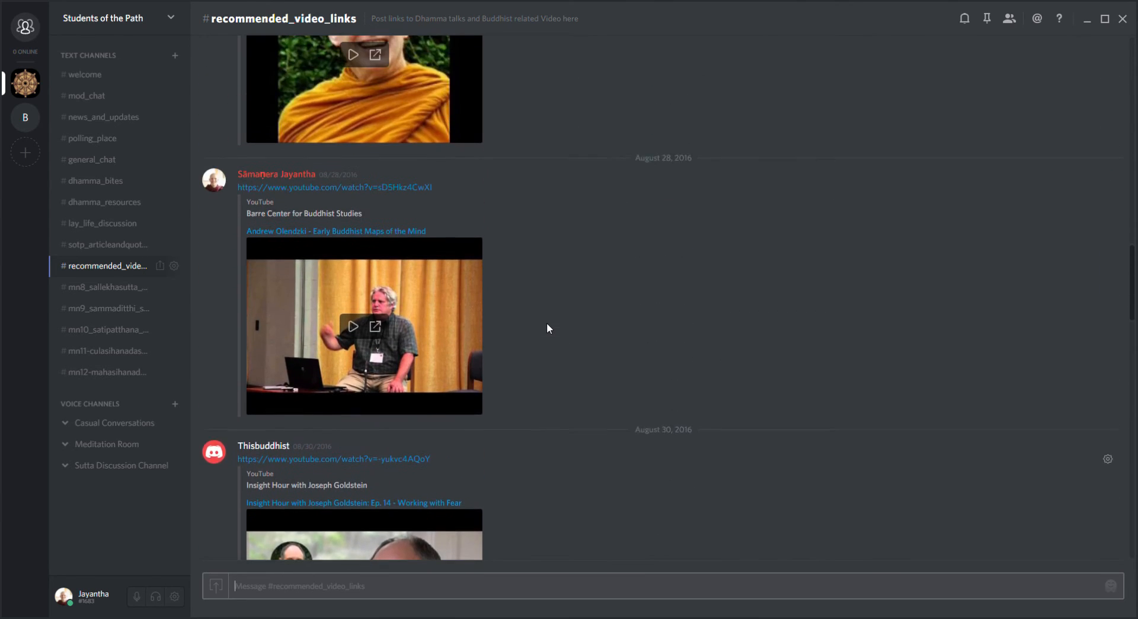
pyautogui.scroll(-3)
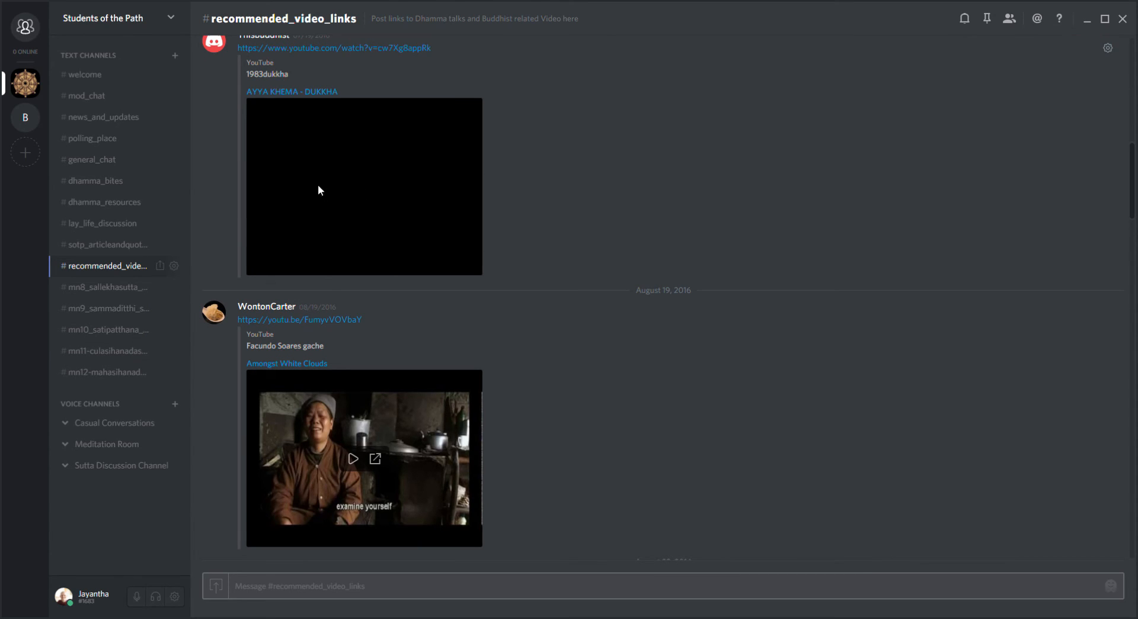
pyautogui.moveTo(290, 319)
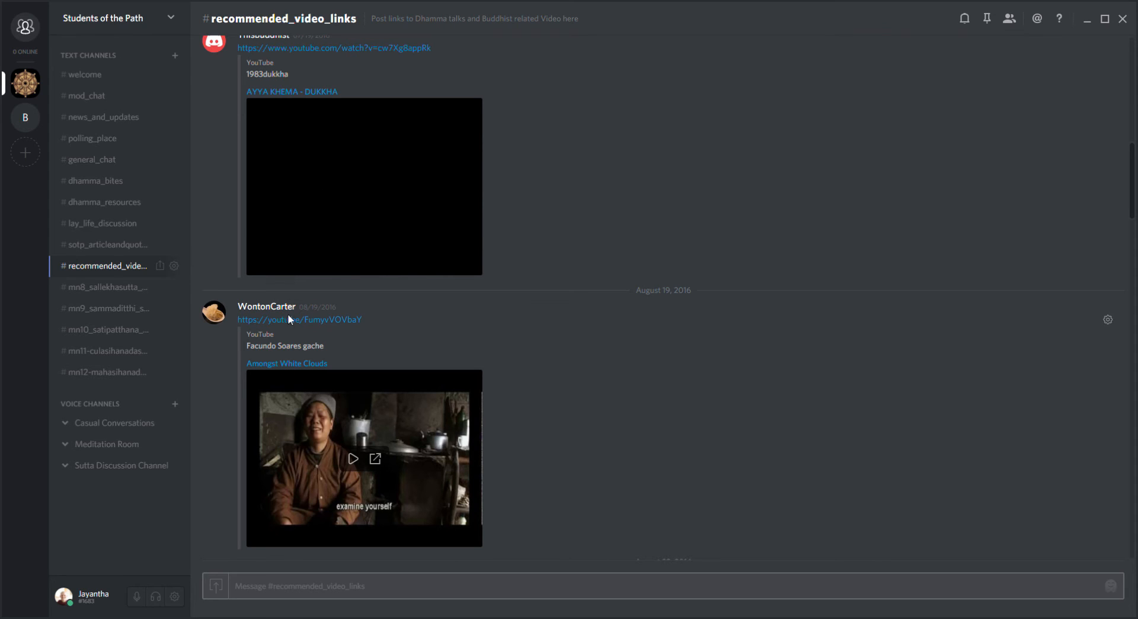
pyautogui.click(363, 186)
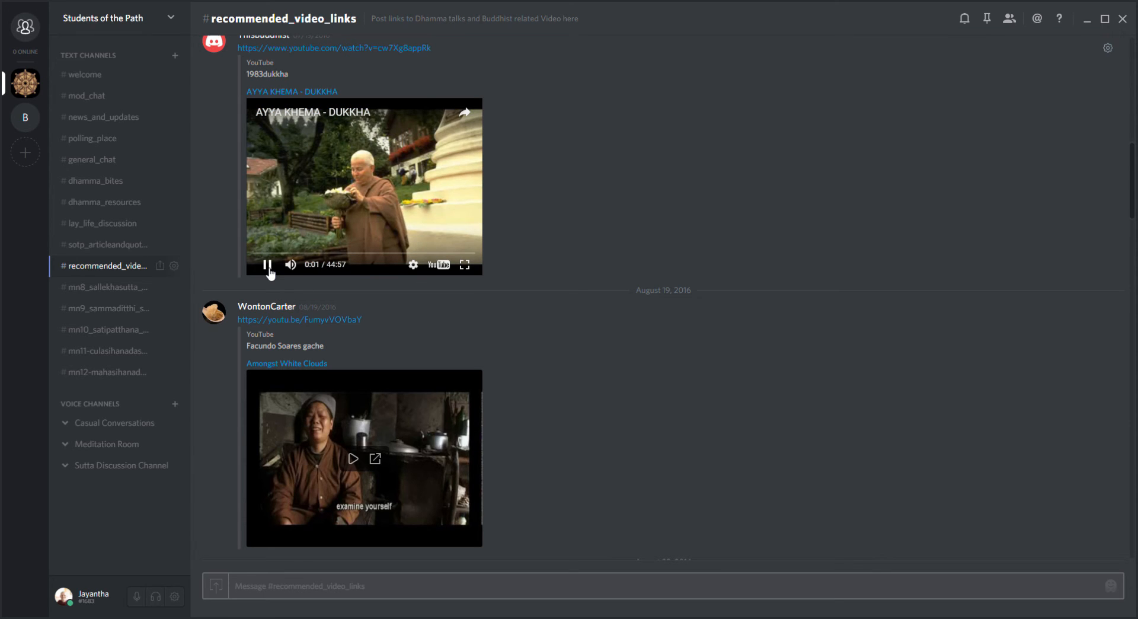
pyautogui.click(266, 264)
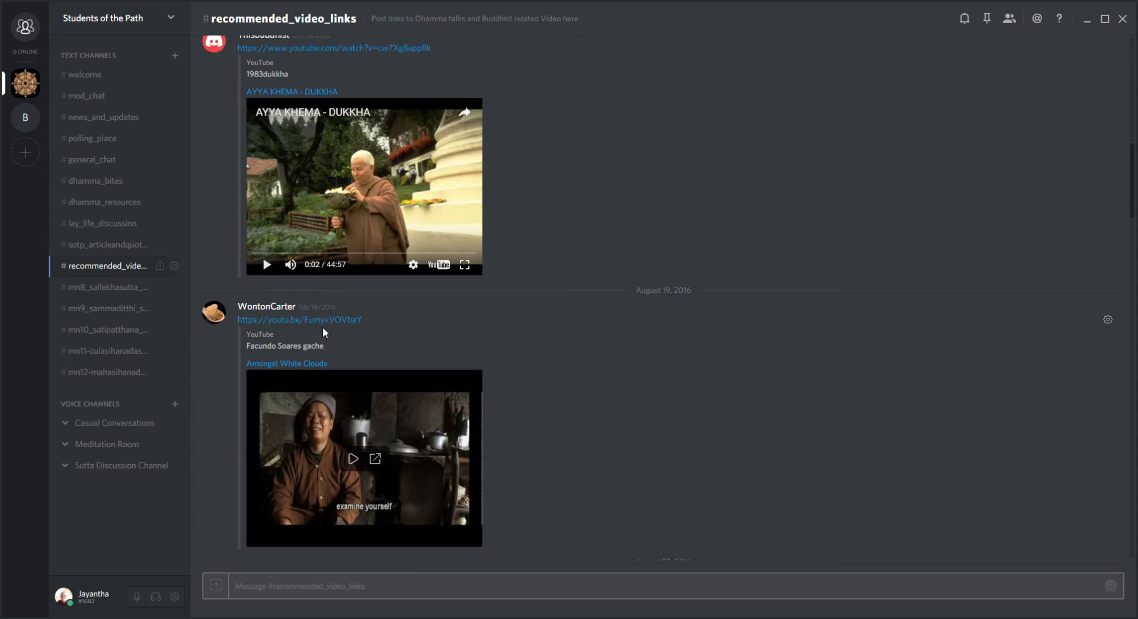
pyautogui.scroll(-3)
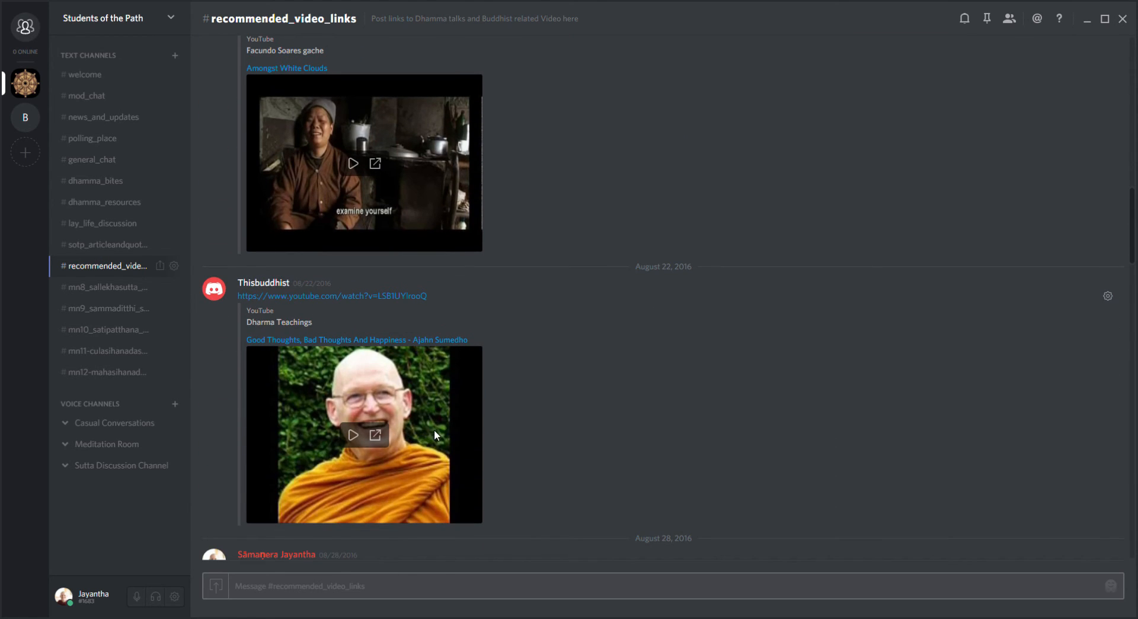
pyautogui.scroll(-3)
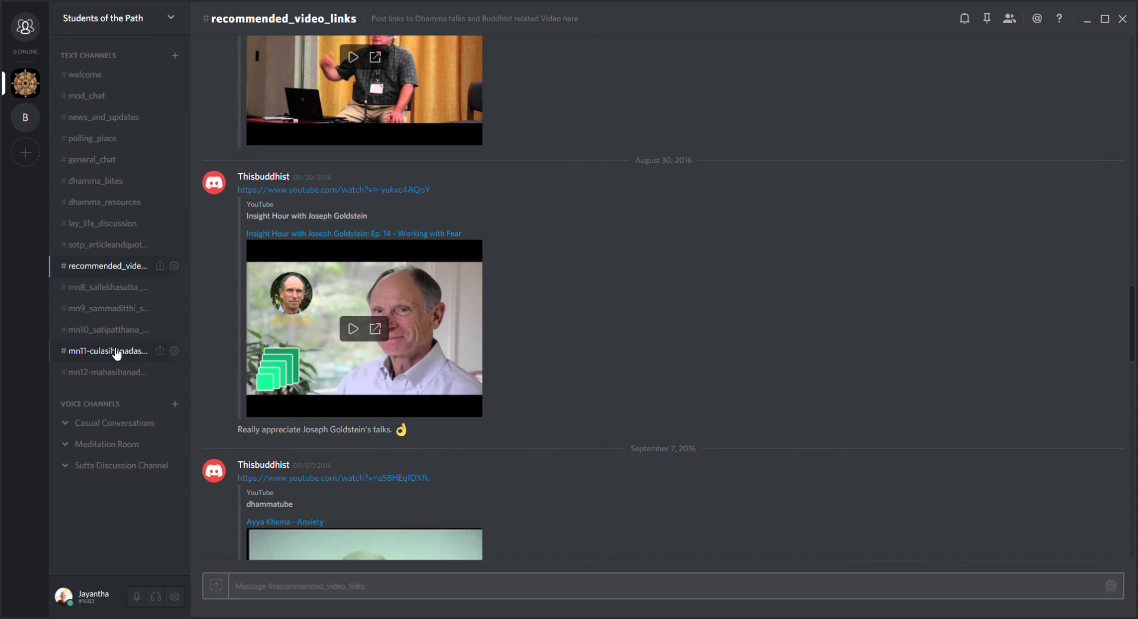
# Open #mn11-culasihanadasutta showing links on meditation variants and vipassana jhanas
pyautogui.click(107, 350)
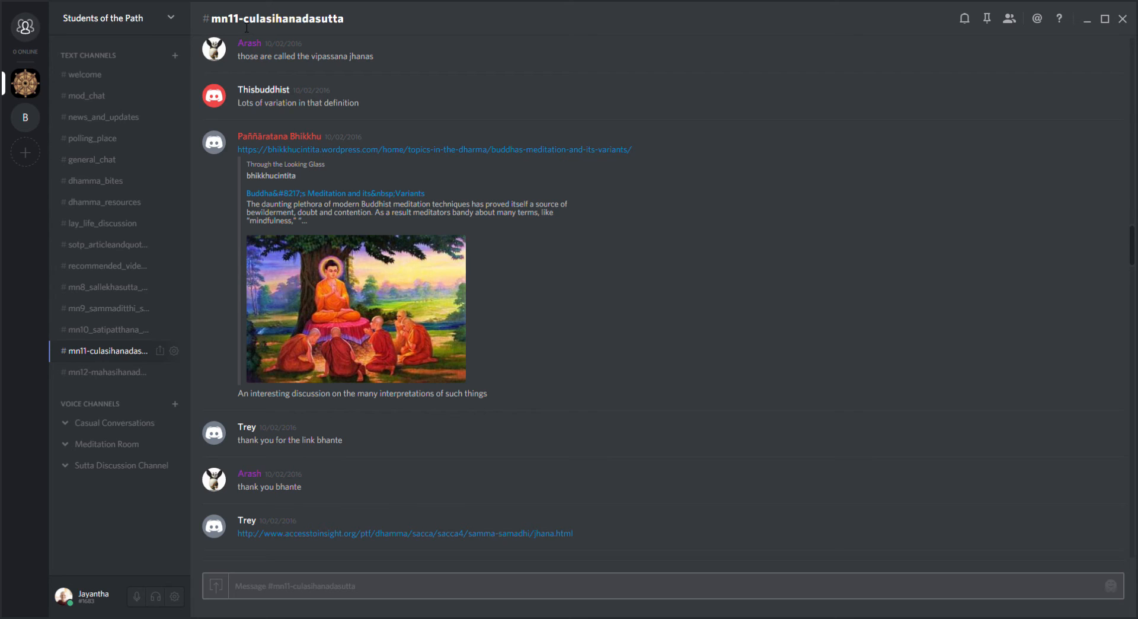
pyautogui.moveTo(133, 355)
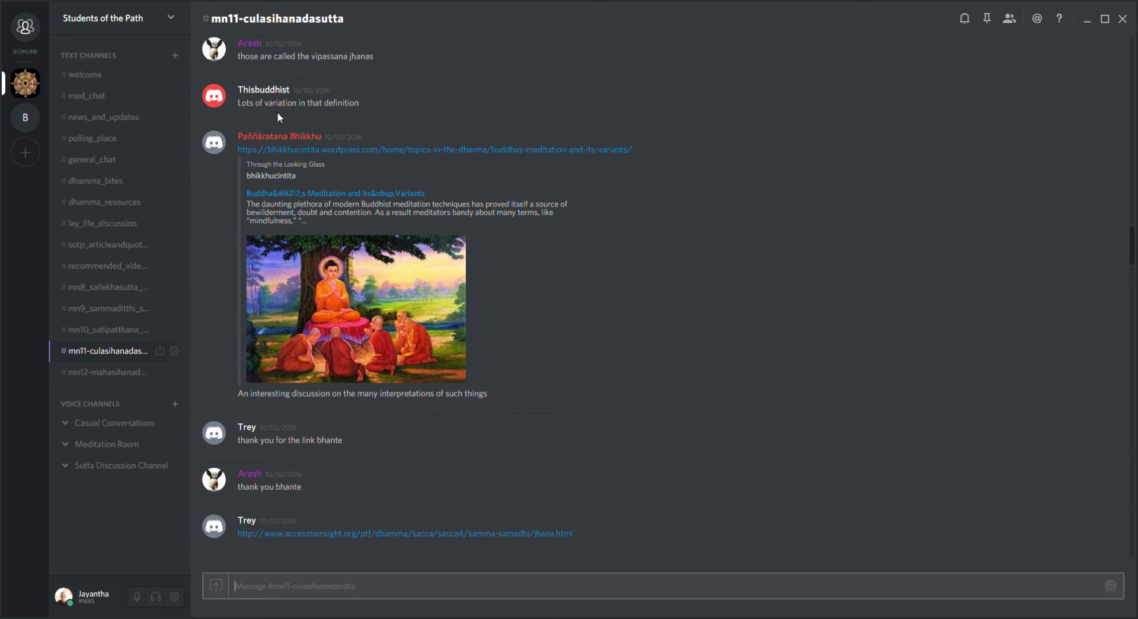
pyautogui.moveTo(433, 375)
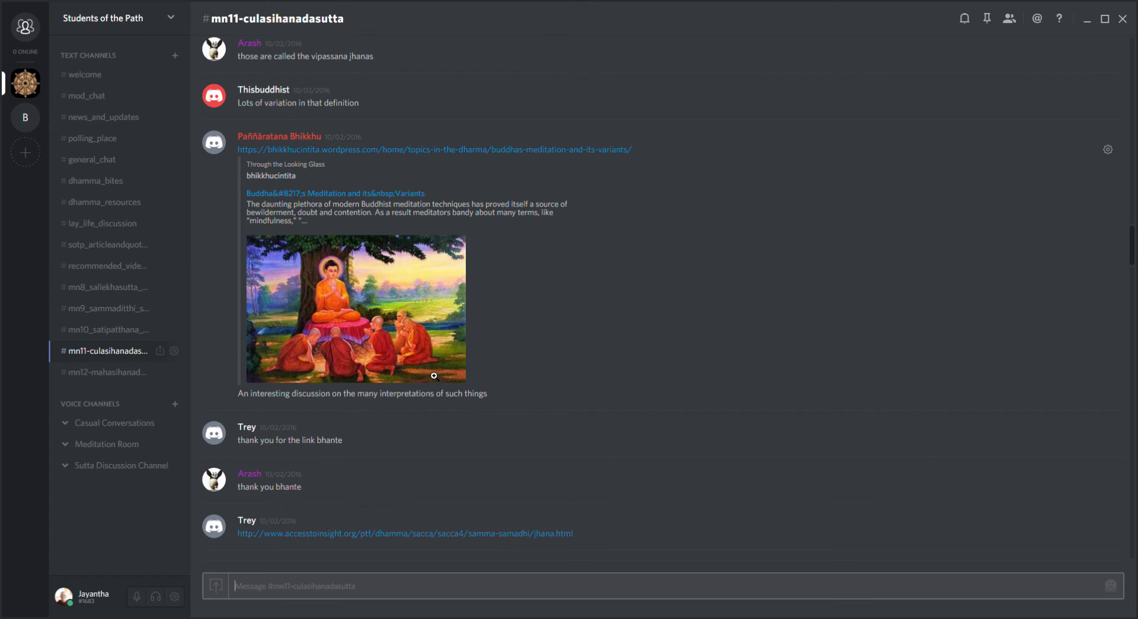
pyautogui.moveTo(369, 378)
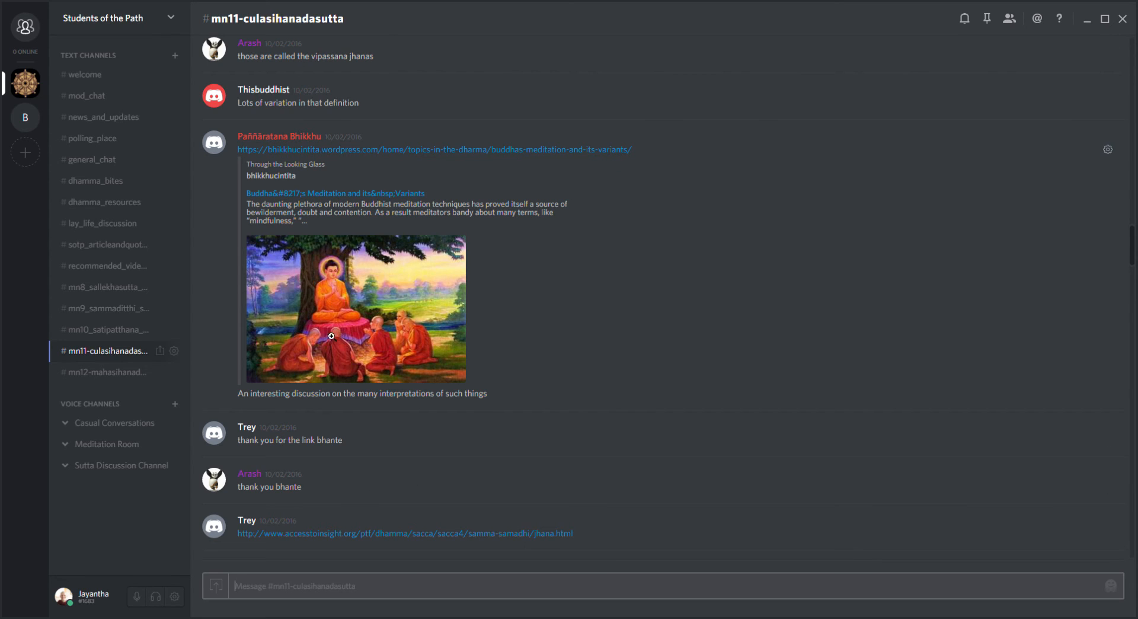
pyautogui.moveTo(428, 441)
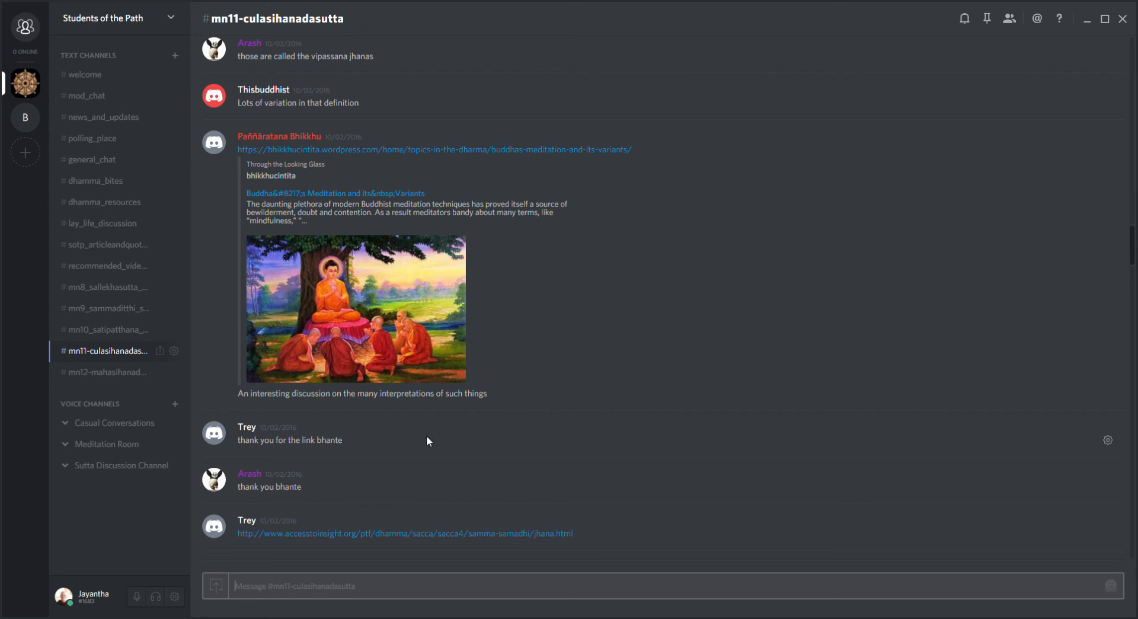
pyautogui.moveTo(673, 420)
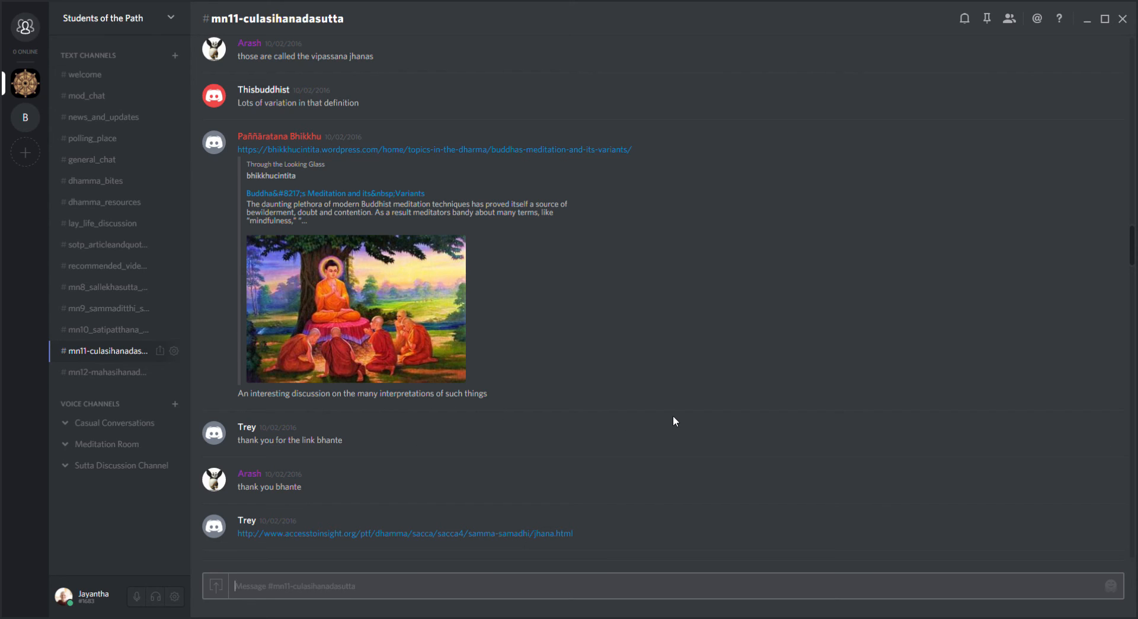
pyautogui.moveTo(654, 405)
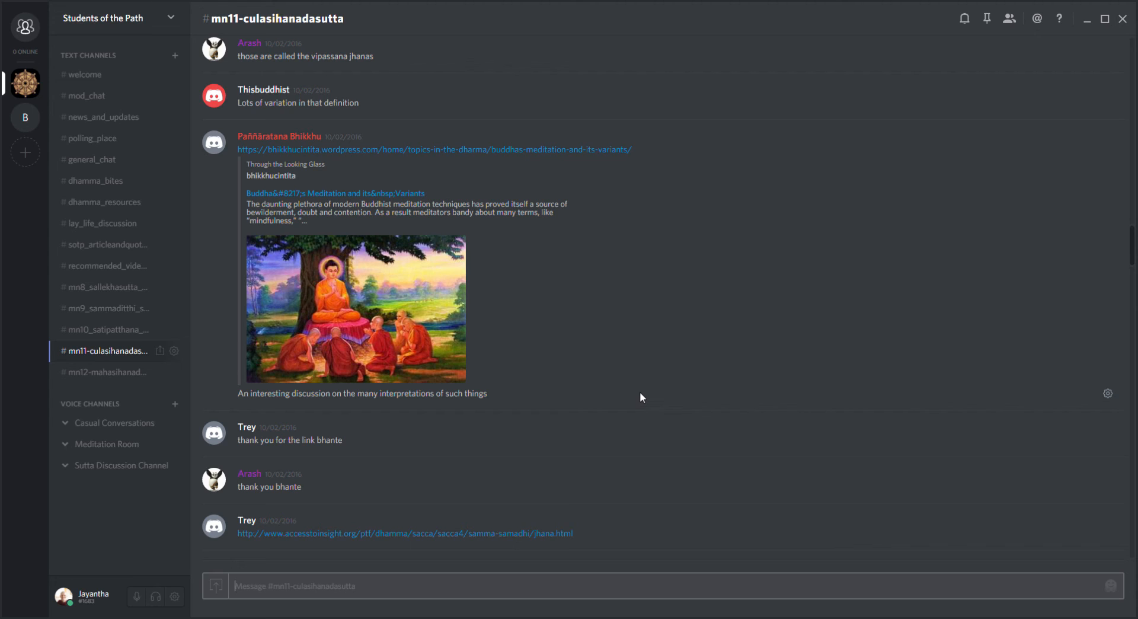
pyautogui.moveTo(1115, 146)
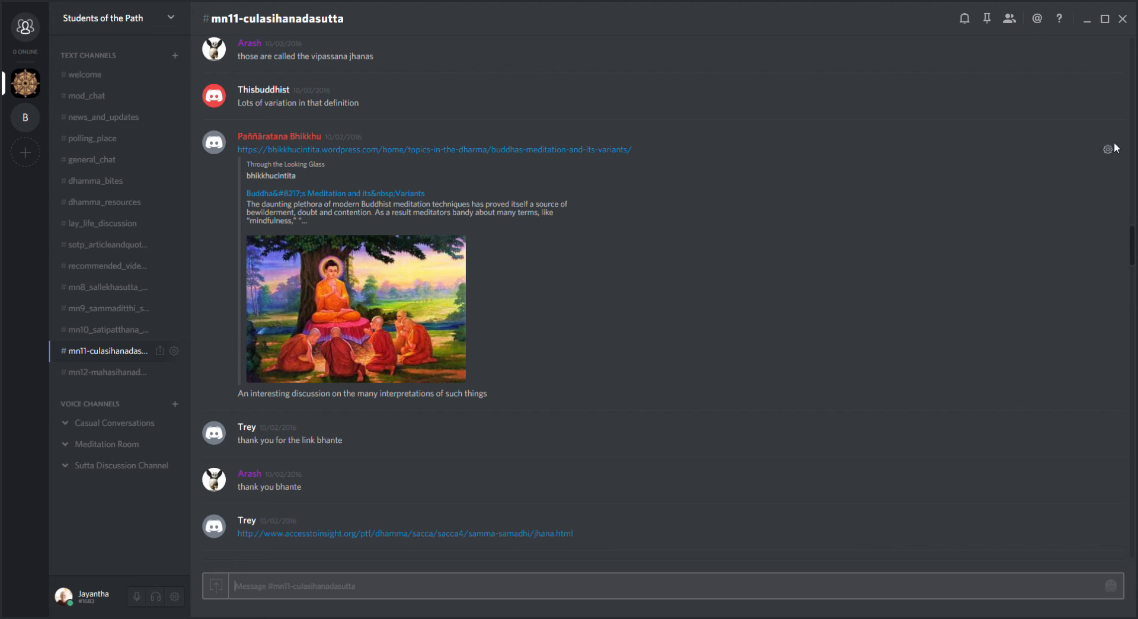
# Show the member panel listing mods, admin, online and offline members
pyautogui.click(1009, 18)
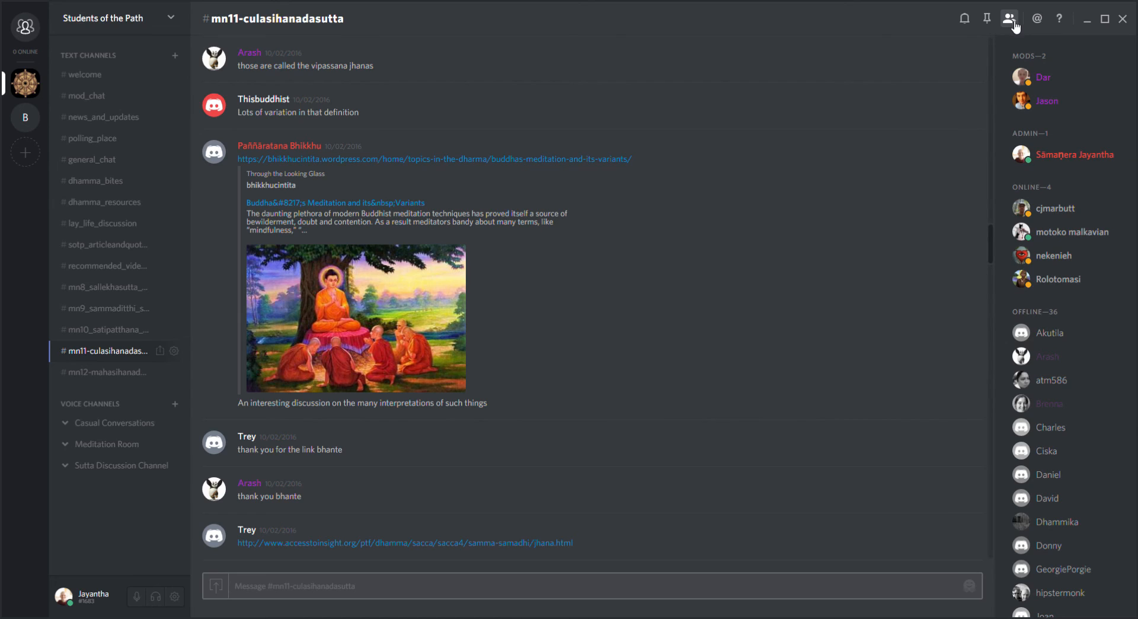
pyautogui.moveTo(1052, 73)
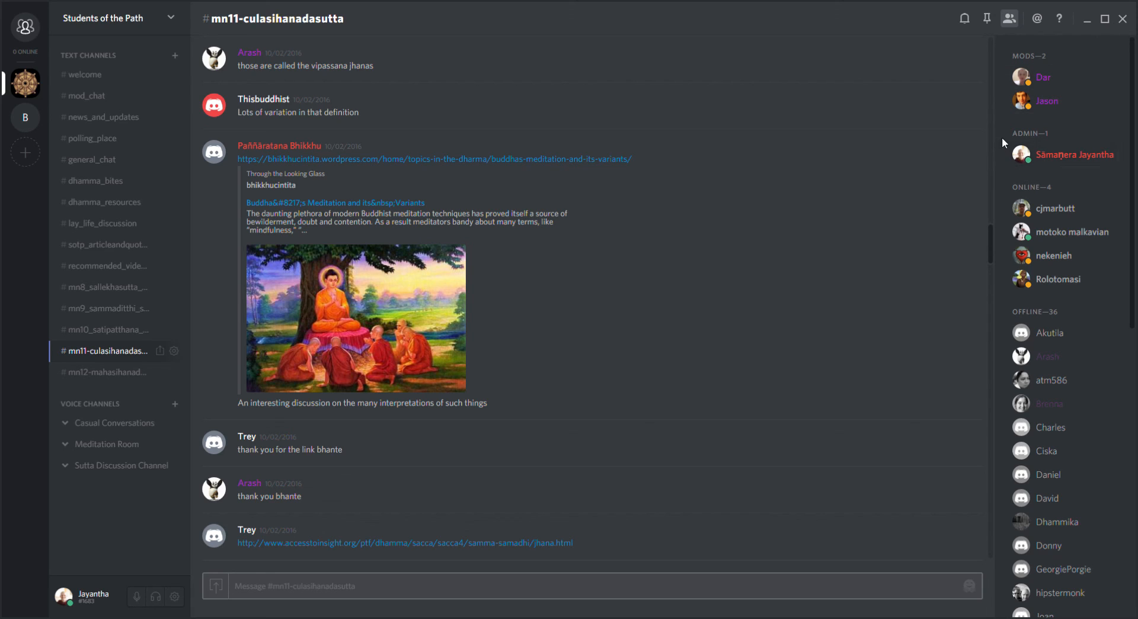
pyautogui.moveTo(1005, 137)
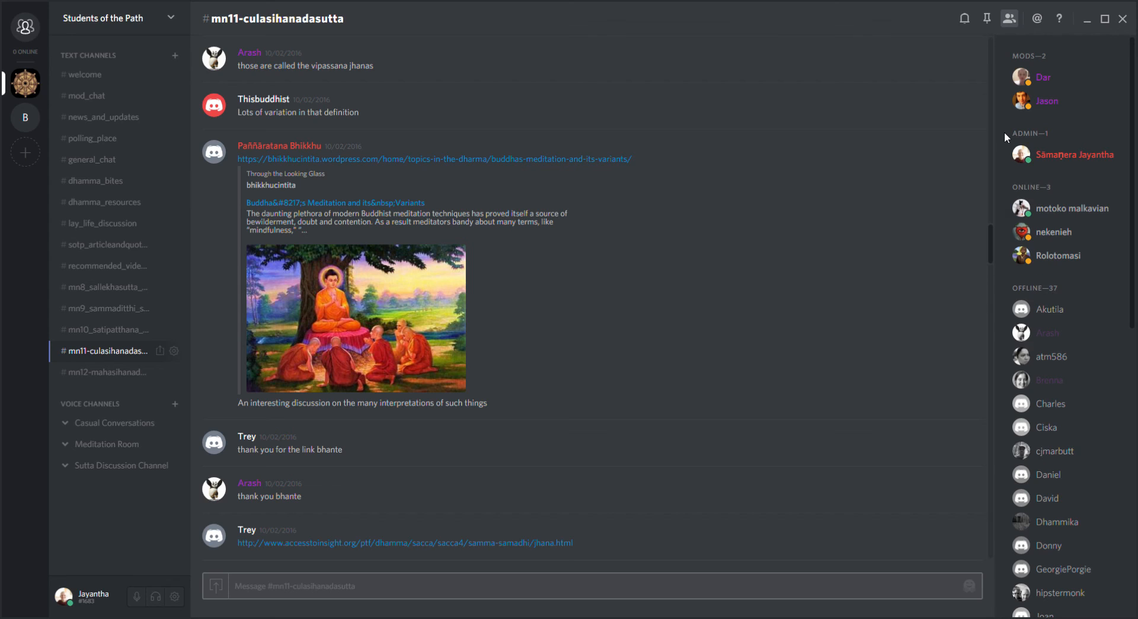
pyautogui.moveTo(1010, 140)
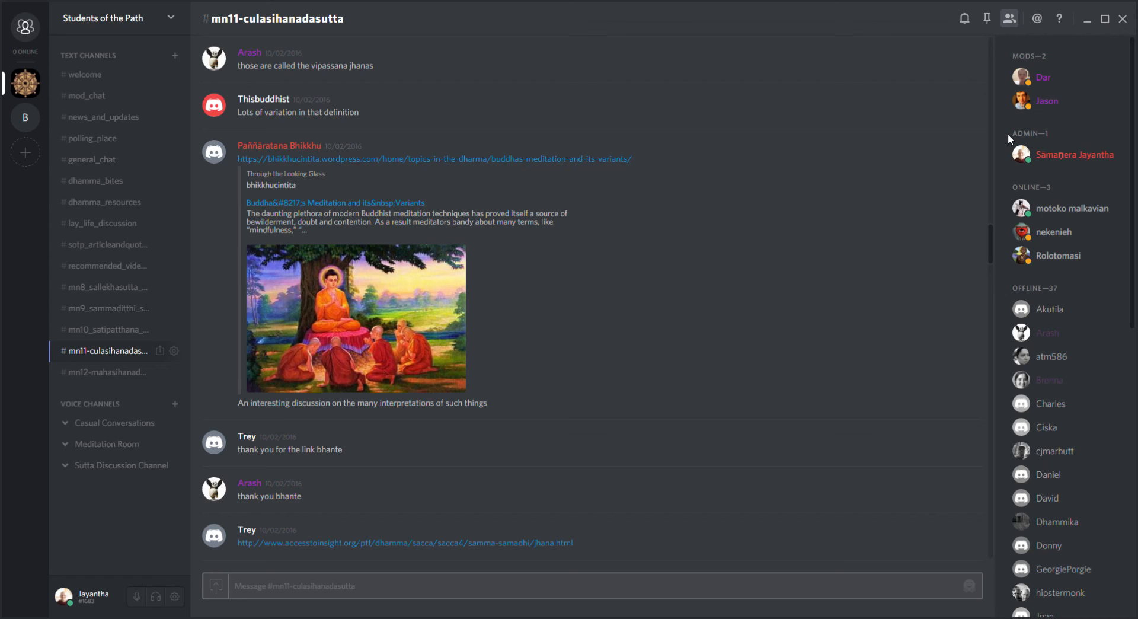
pyautogui.moveTo(1001, 133)
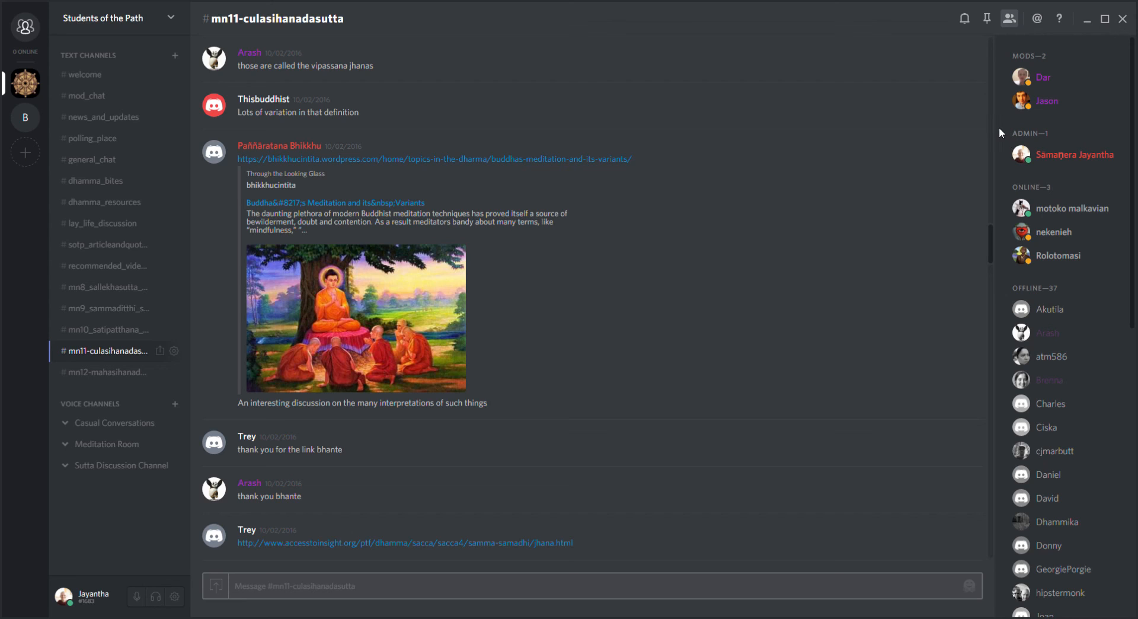
pyautogui.moveTo(1008, 130)
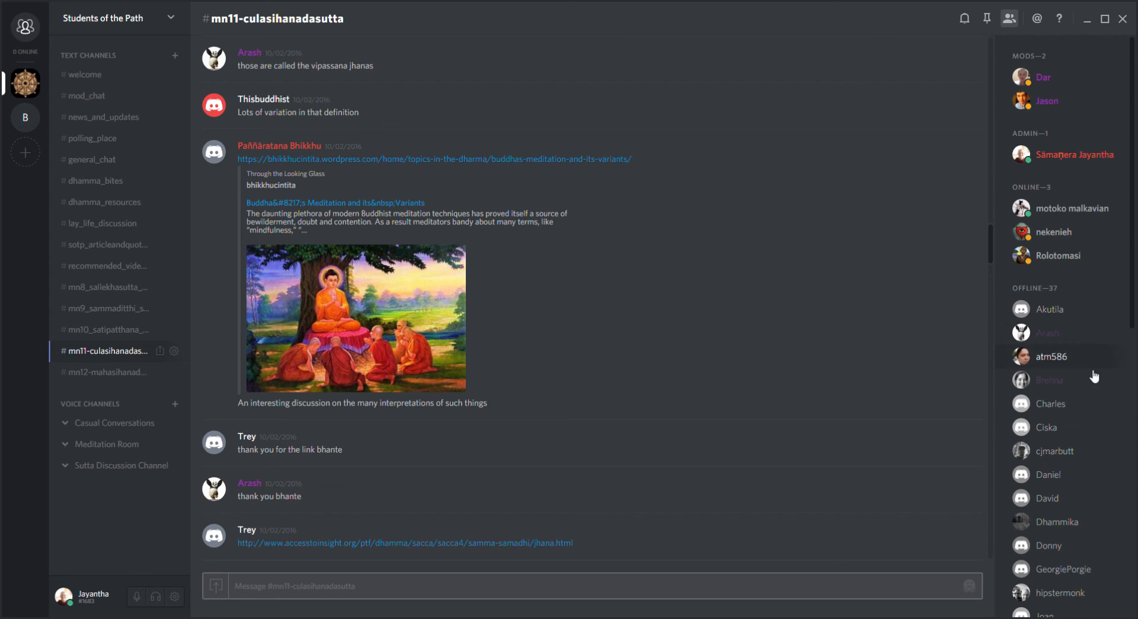
pyautogui.moveTo(125, 499)
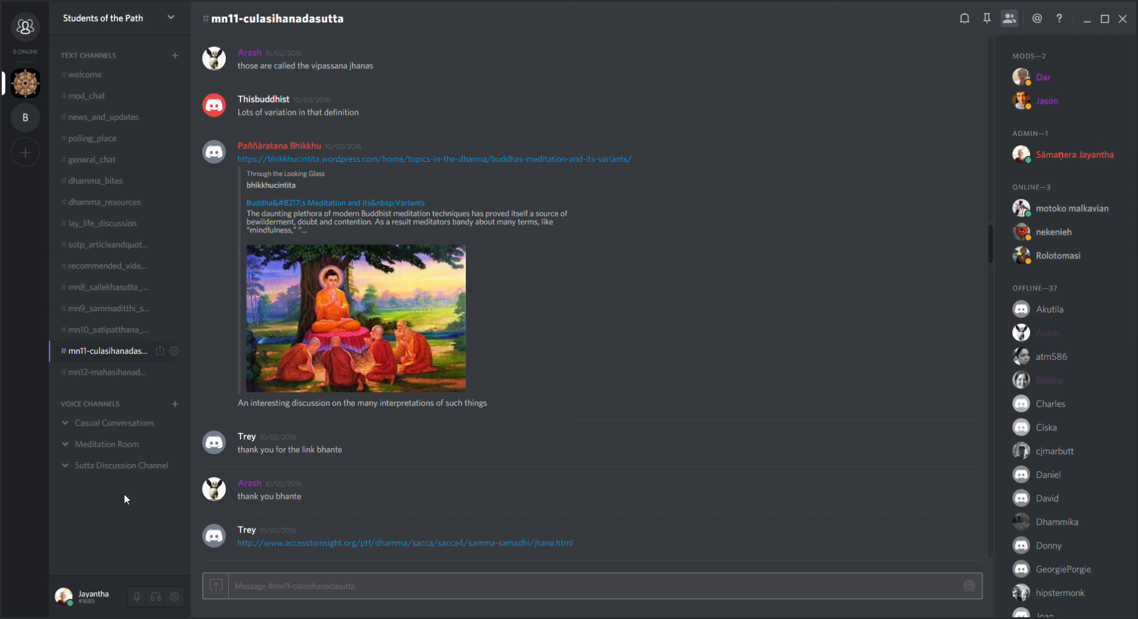
pyautogui.moveTo(140, 490)
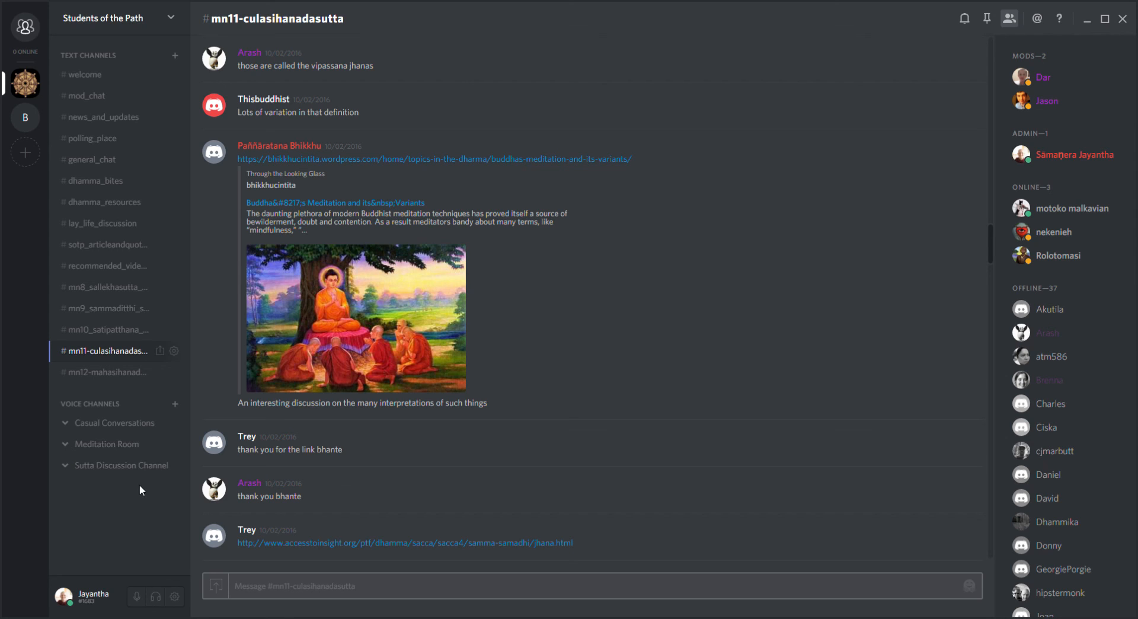
pyautogui.moveTo(138, 496)
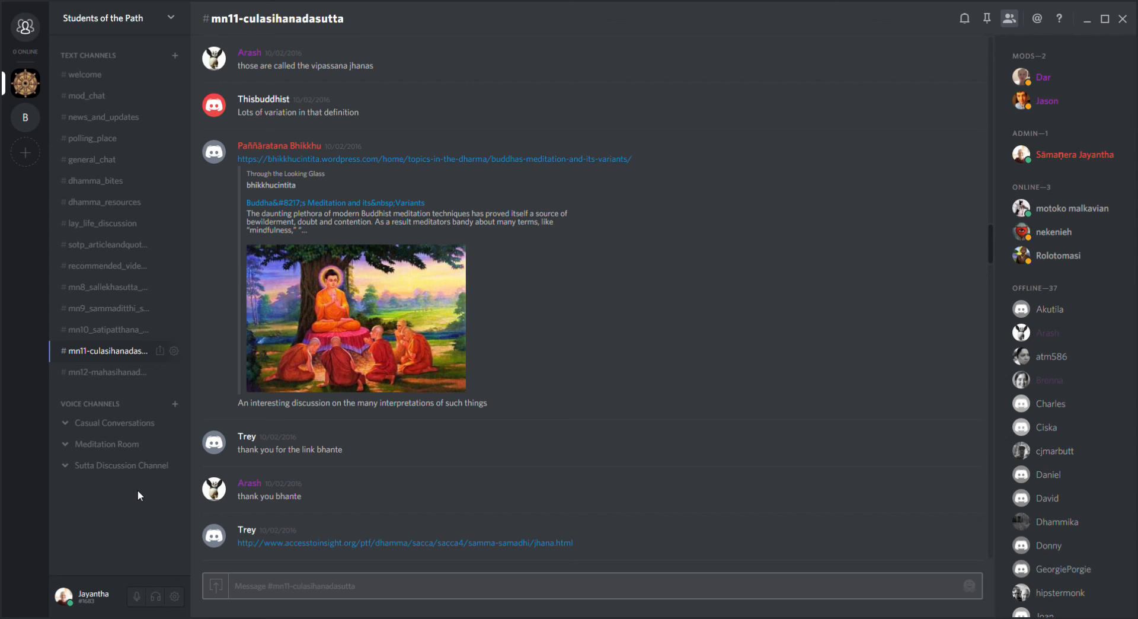
pyautogui.moveTo(138, 493)
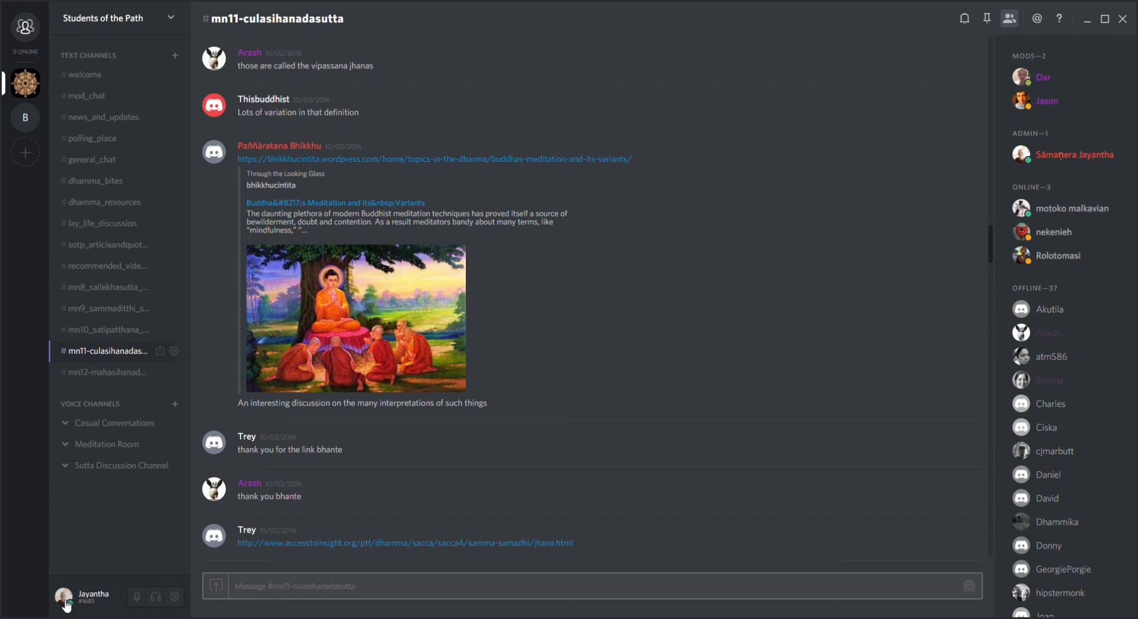
pyautogui.moveTo(115, 510)
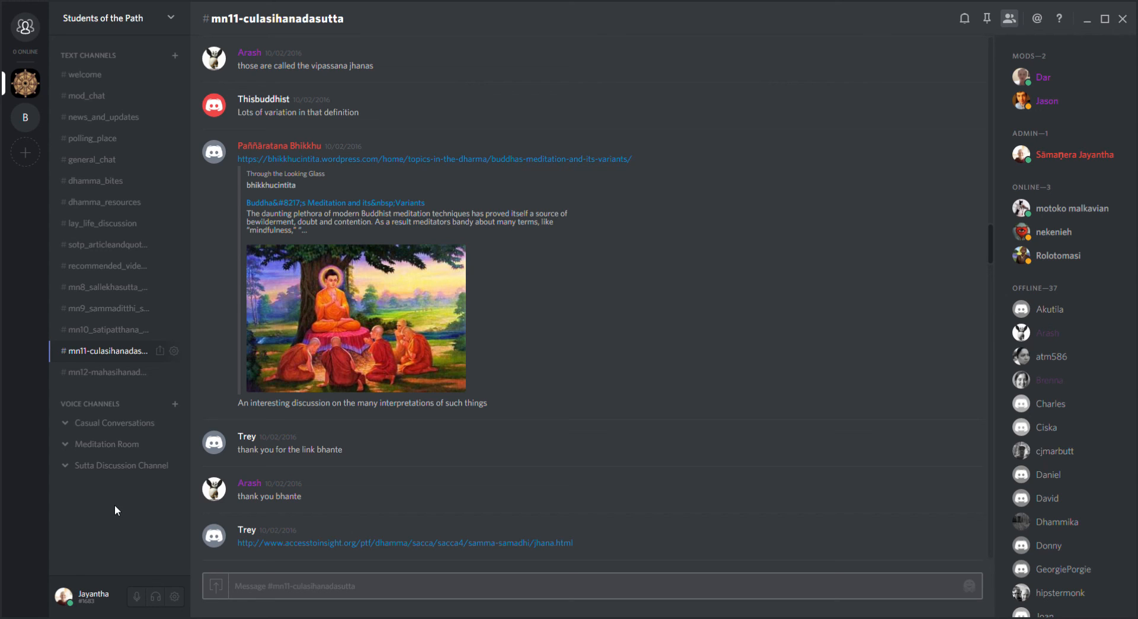